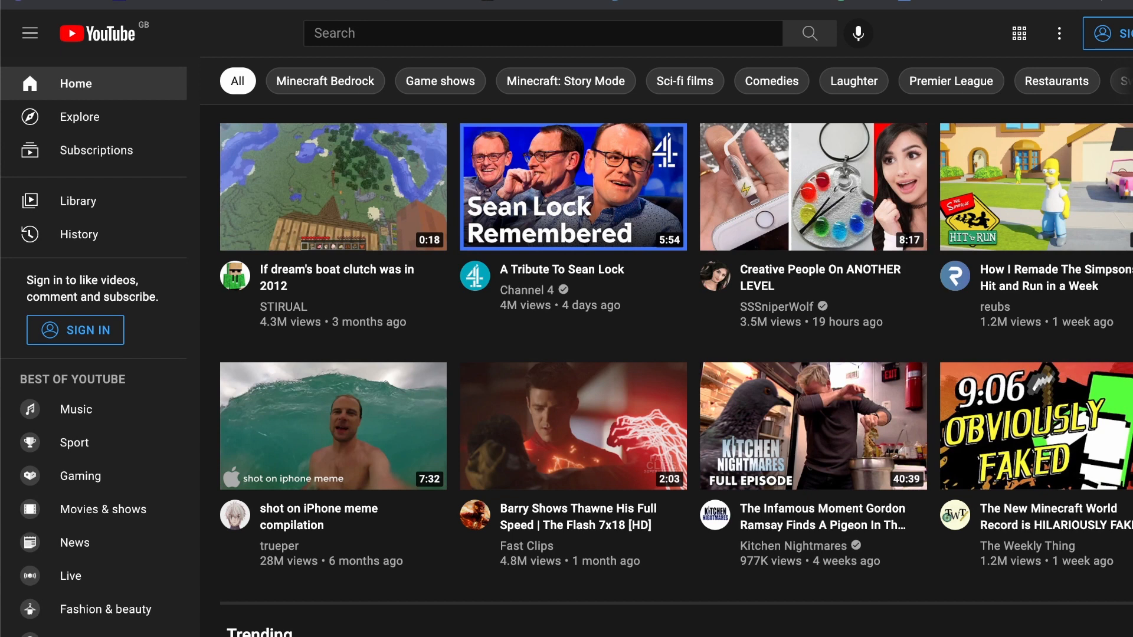
Search YouTube for 'minecraft' to list Minecraft video results.
type("minecraft")
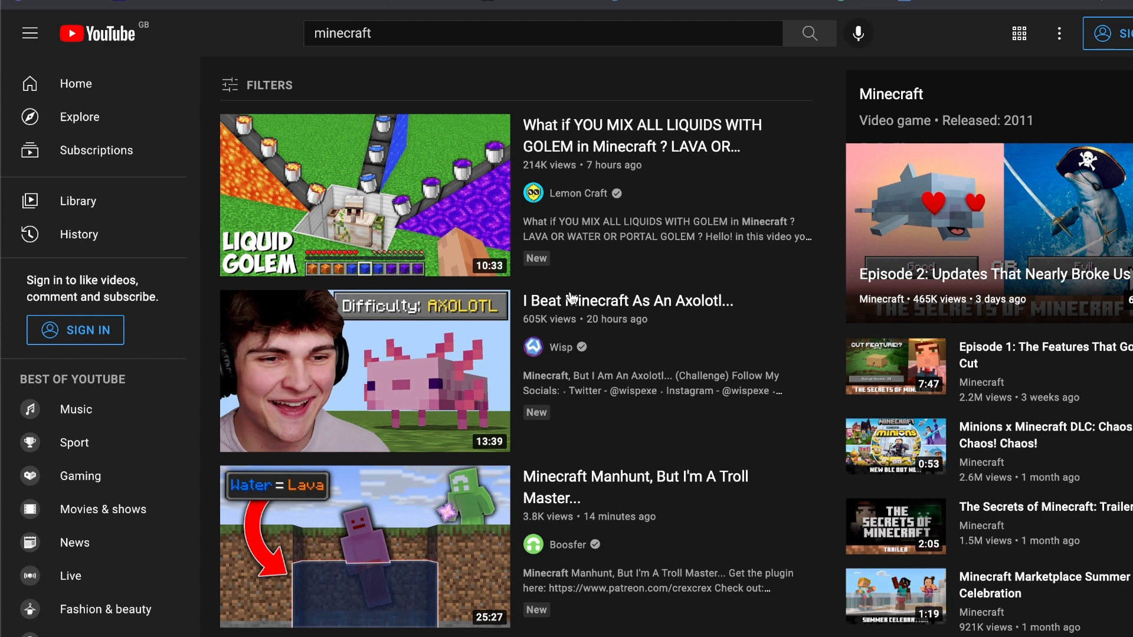
mouse_move(418, 384)
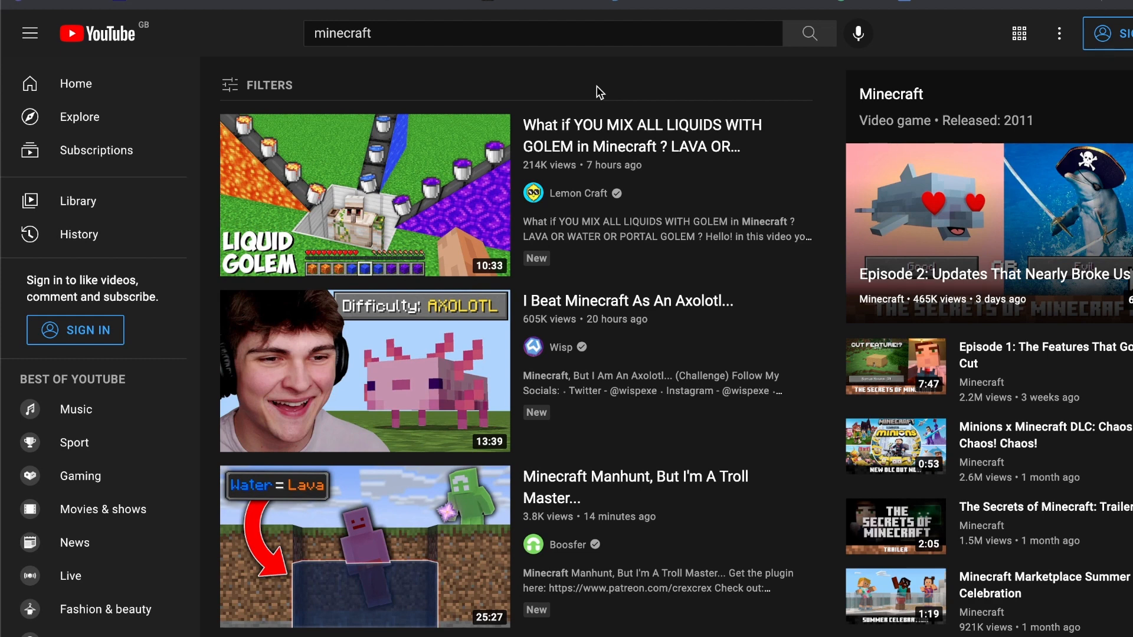
mouse_move(311, 82)
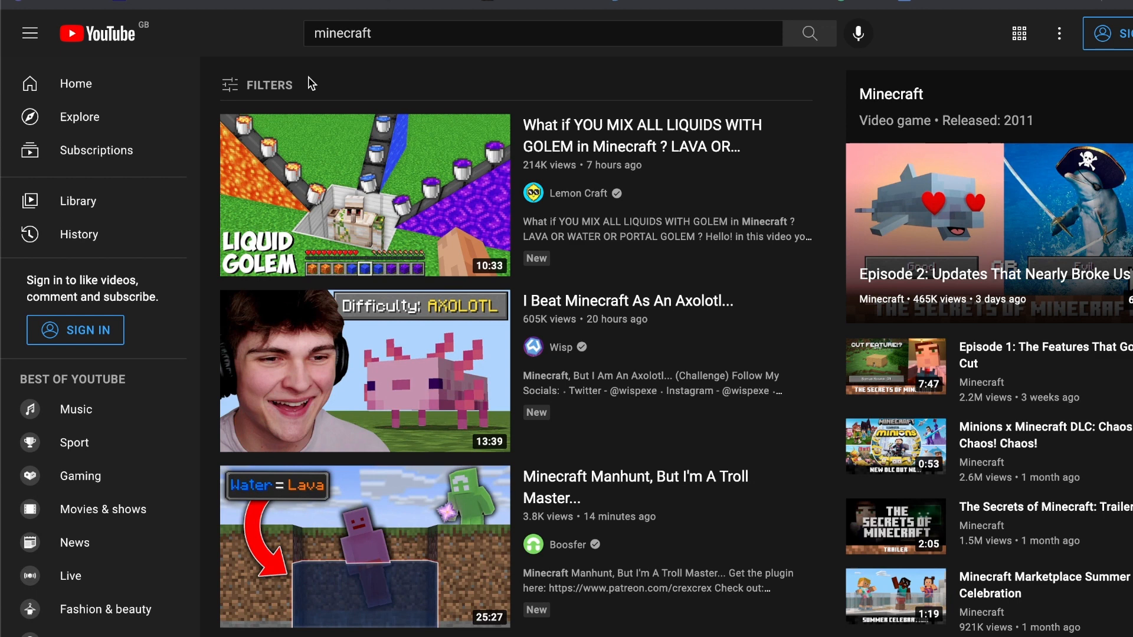
Filter the Minecraft results by View count and a recent Upload date.
left_click(269, 85)
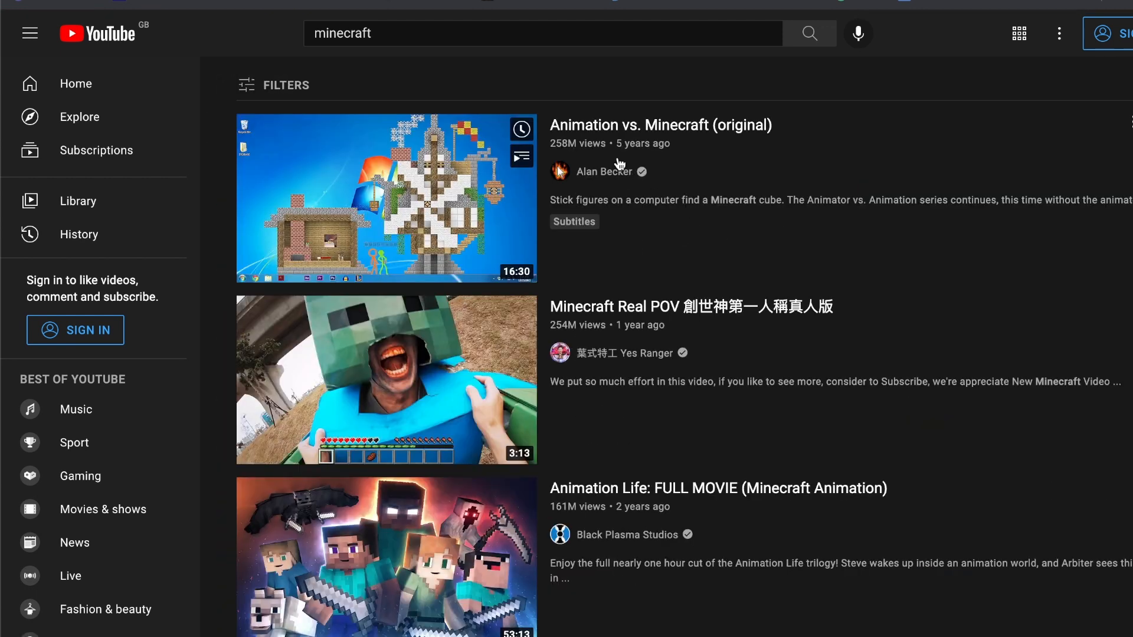
mouse_move(593, 282)
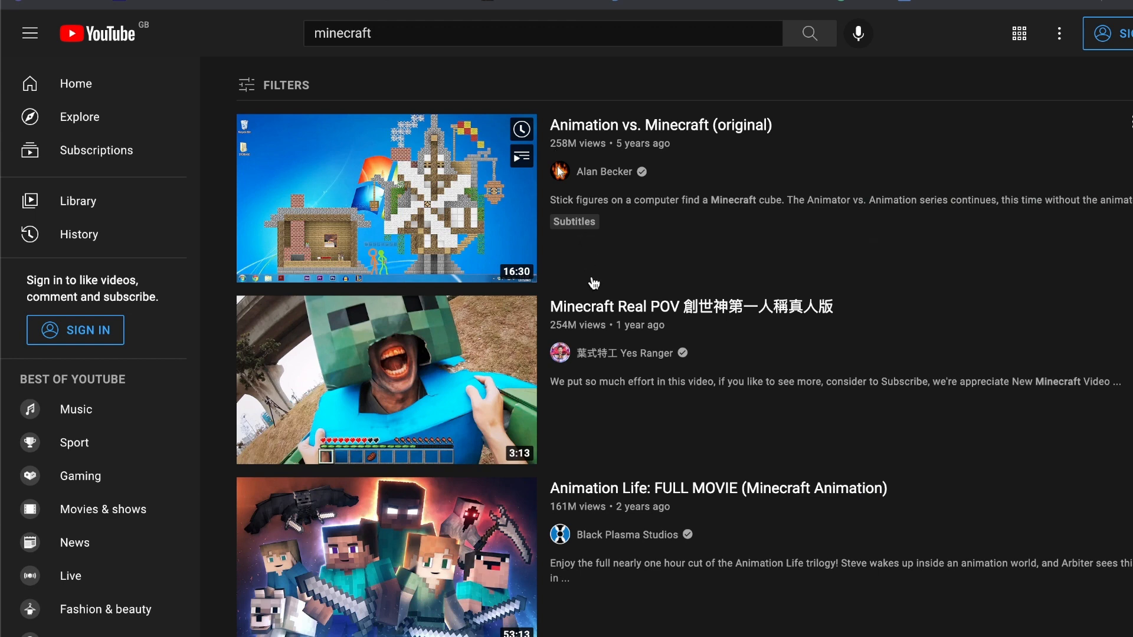
scroll("down", 3)
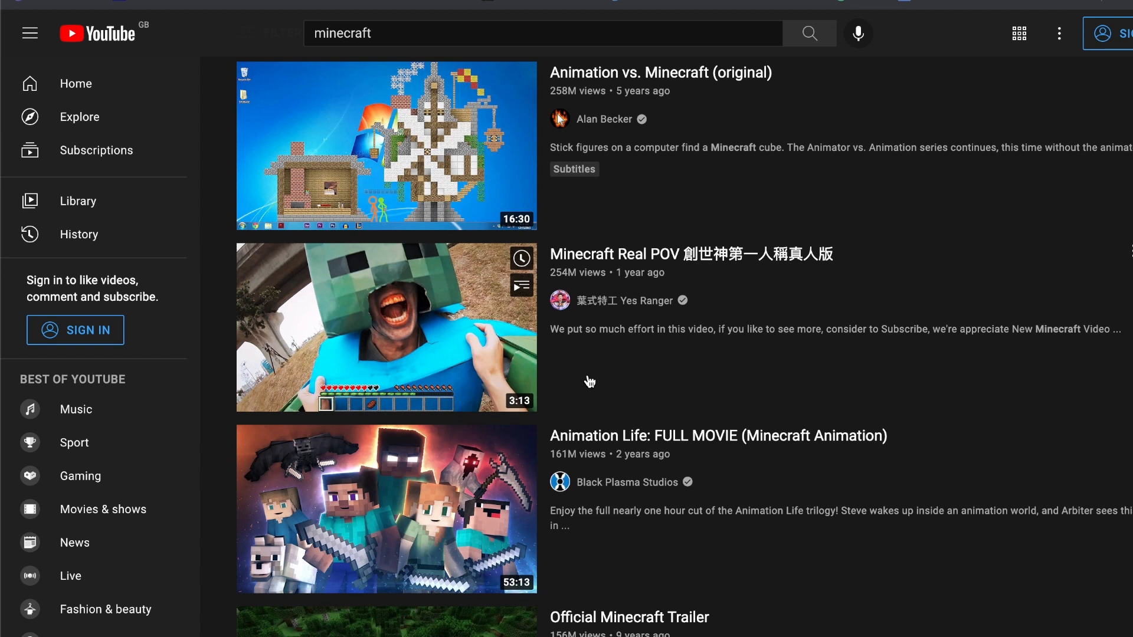
mouse_move(693, 207)
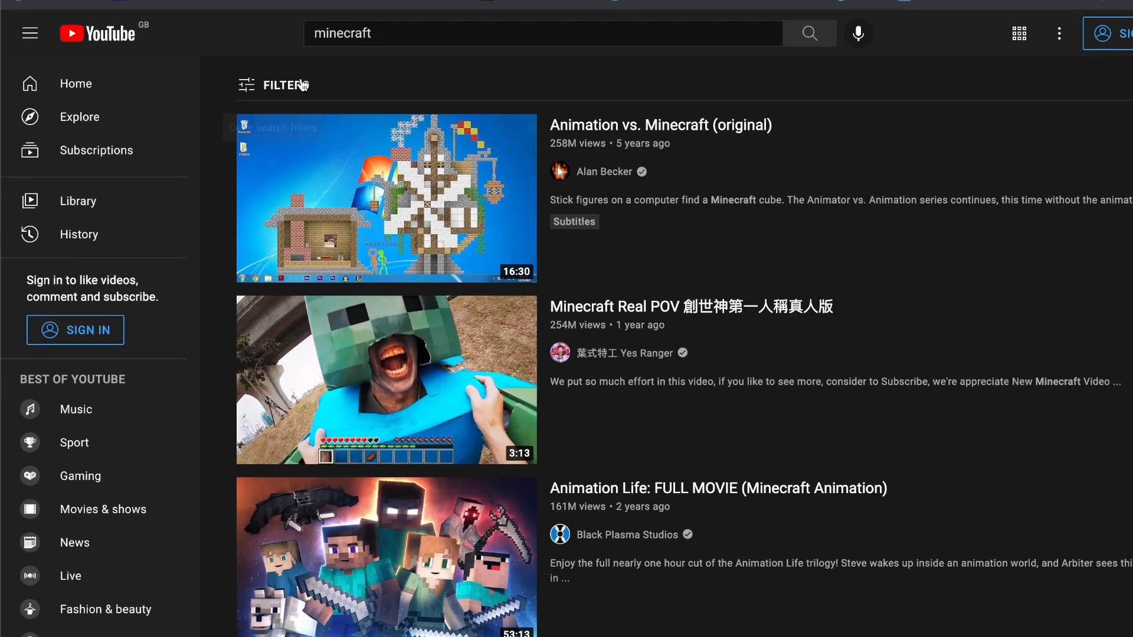
left_click(284, 85)
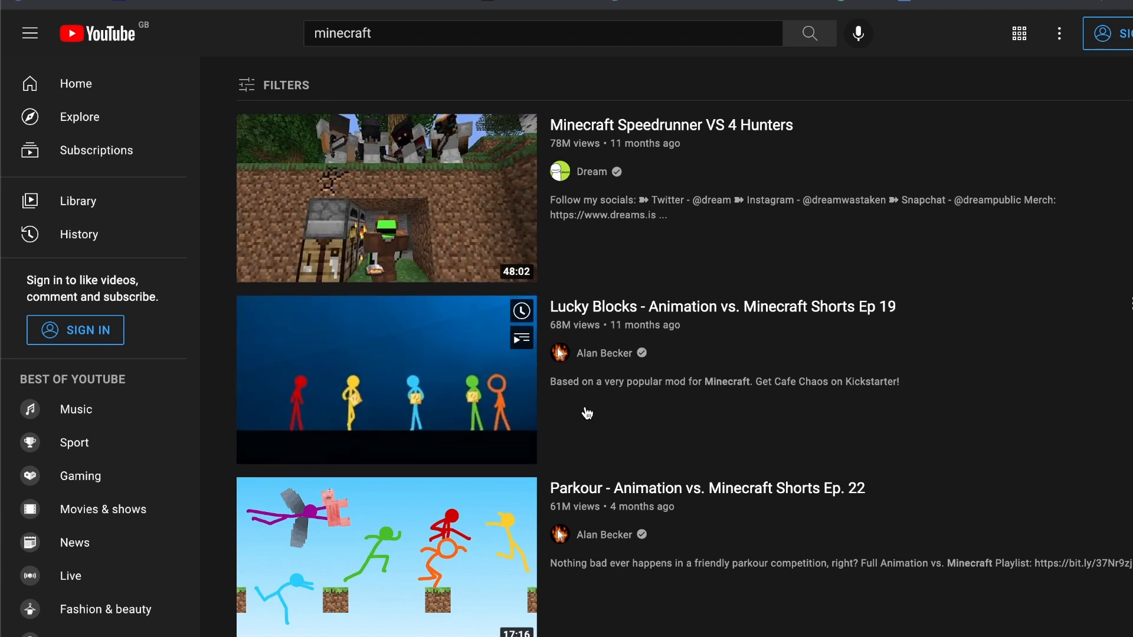
Scroll the results toward the 'I Beat Minecraft As An Axolotl' video.
scroll("down", 3)
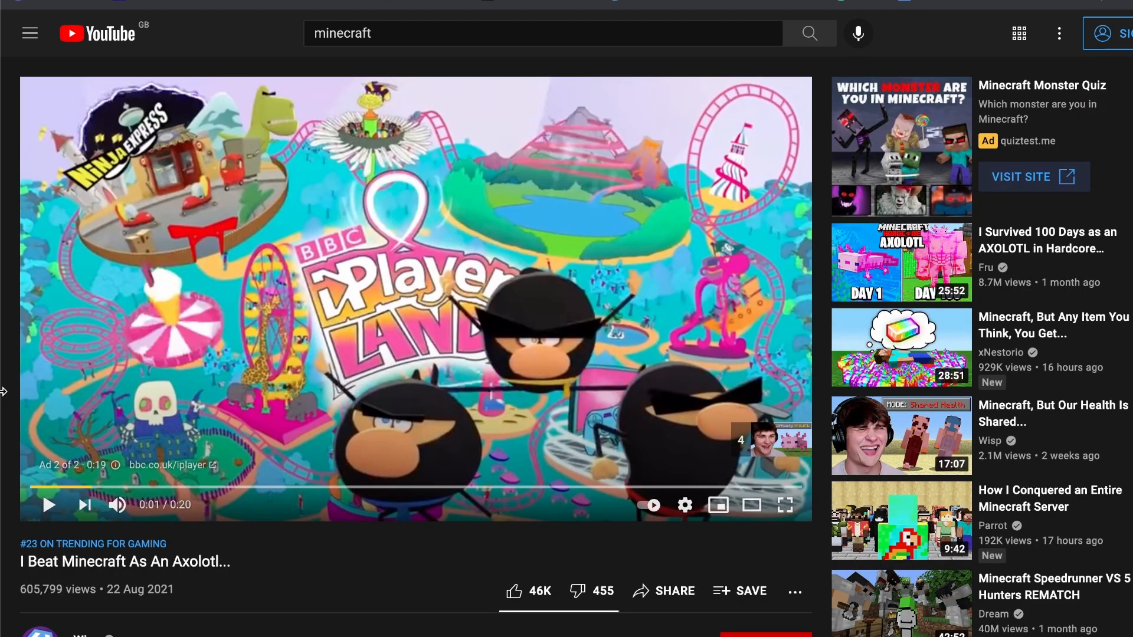
mouse_move(19, 595)
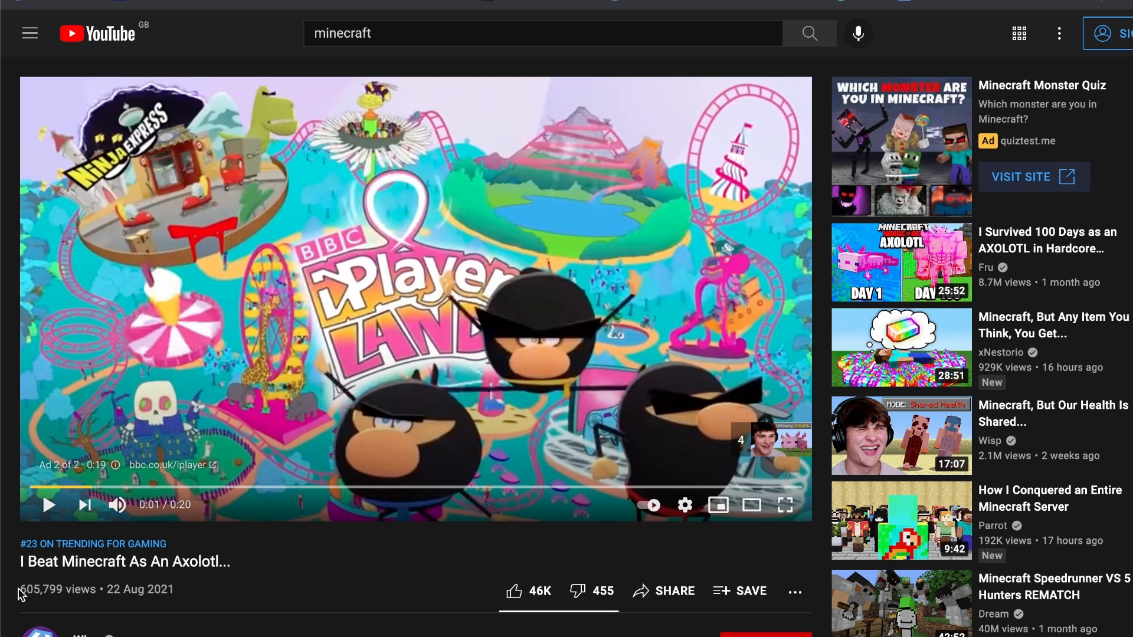
mouse_move(75, 617)
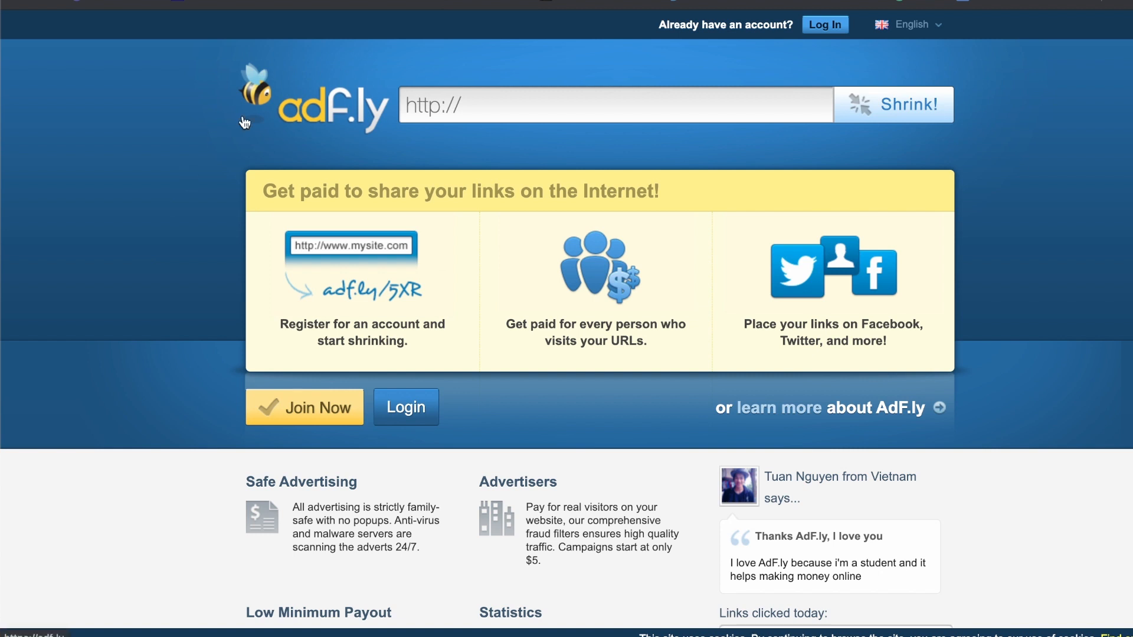
mouse_move(269, 126)
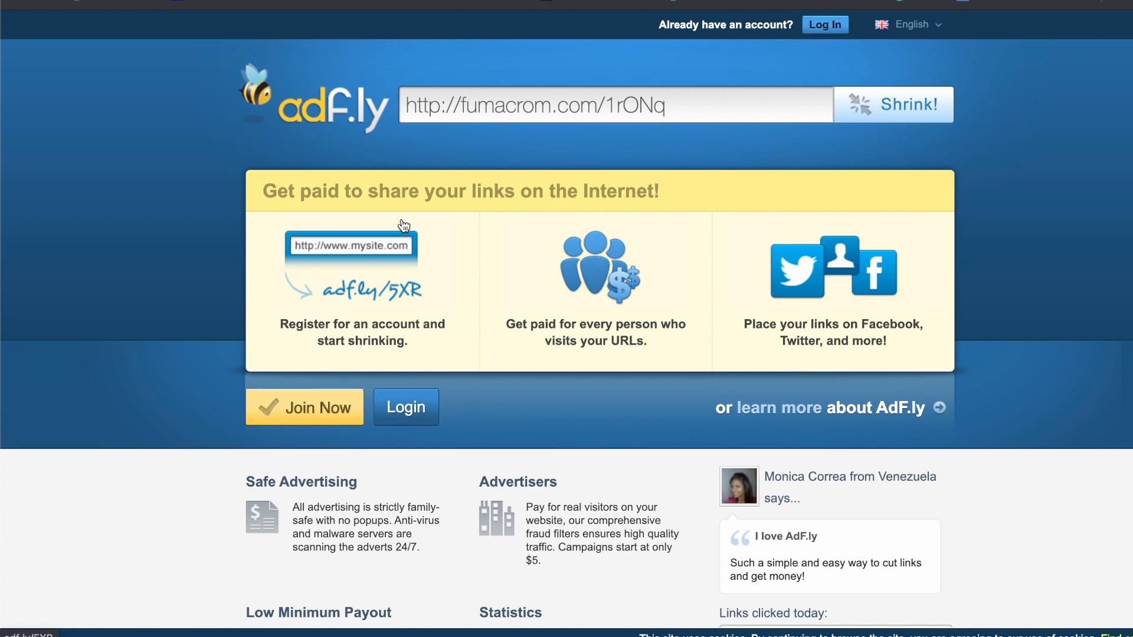
Shrink the YouTube URL on adf.ly to get the fumacrom.com/1rONq short link.
scroll("down", 3)
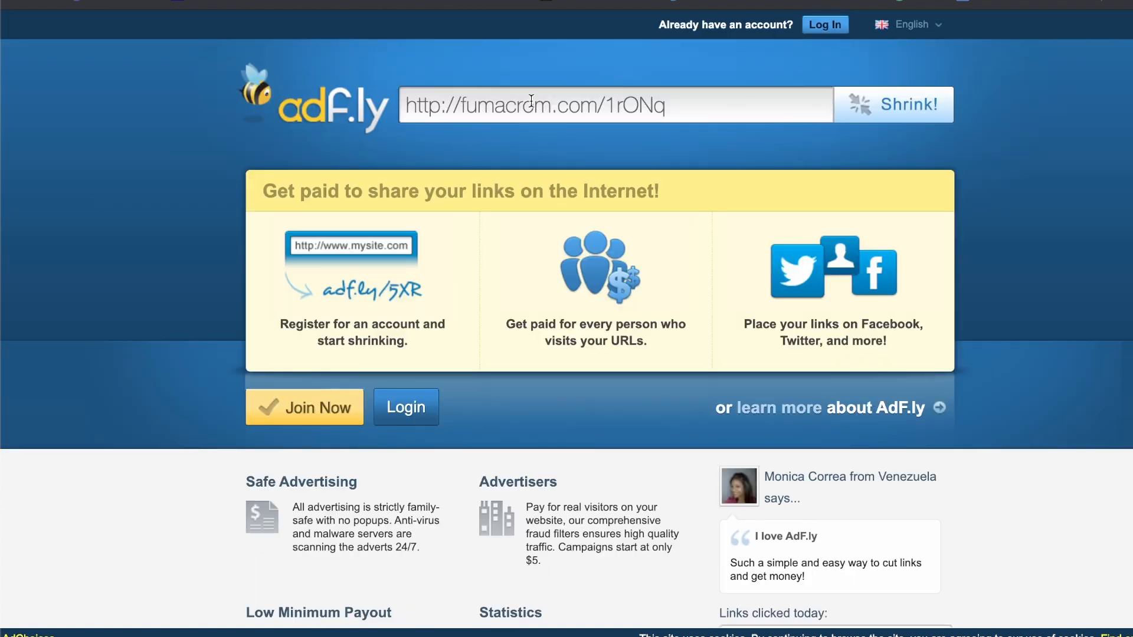
mouse_move(364, 330)
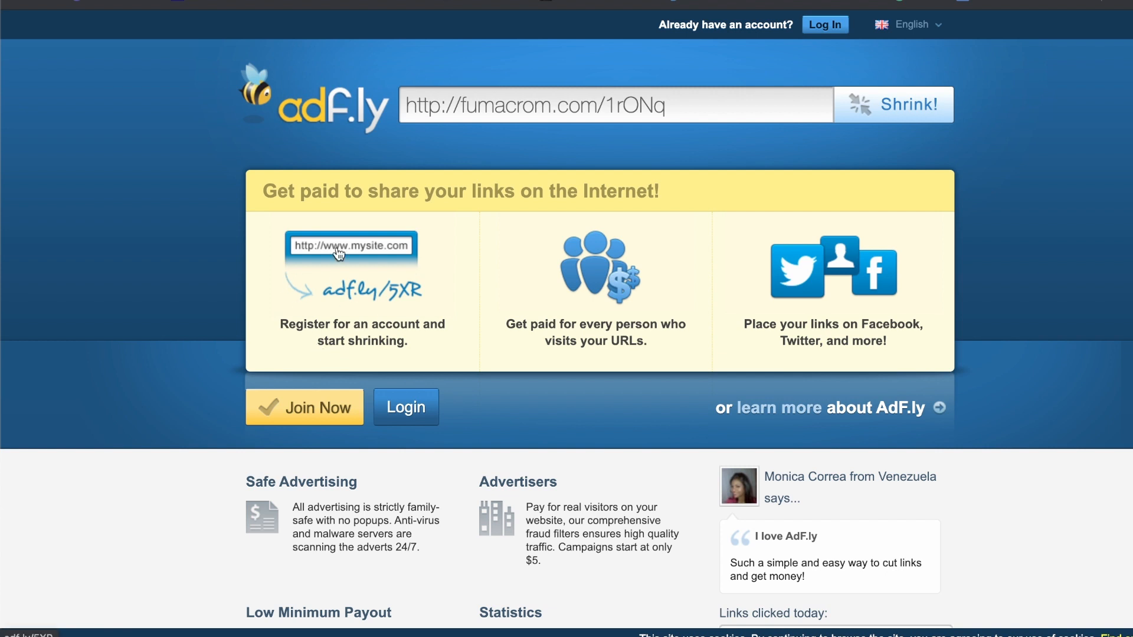
mouse_move(328, 422)
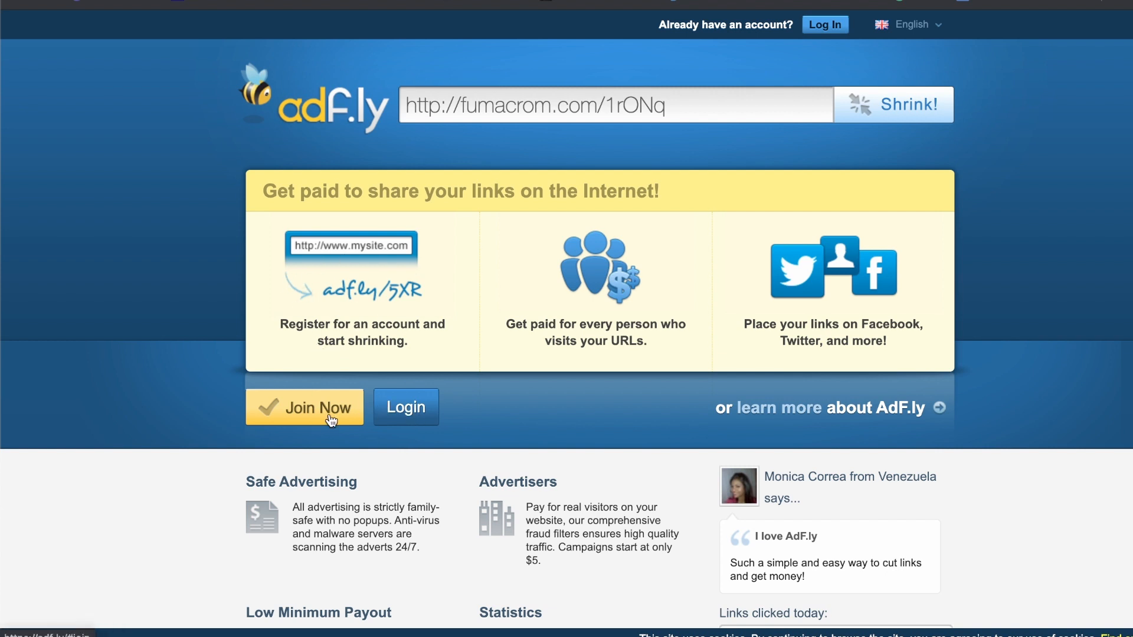
mouse_move(481, 321)
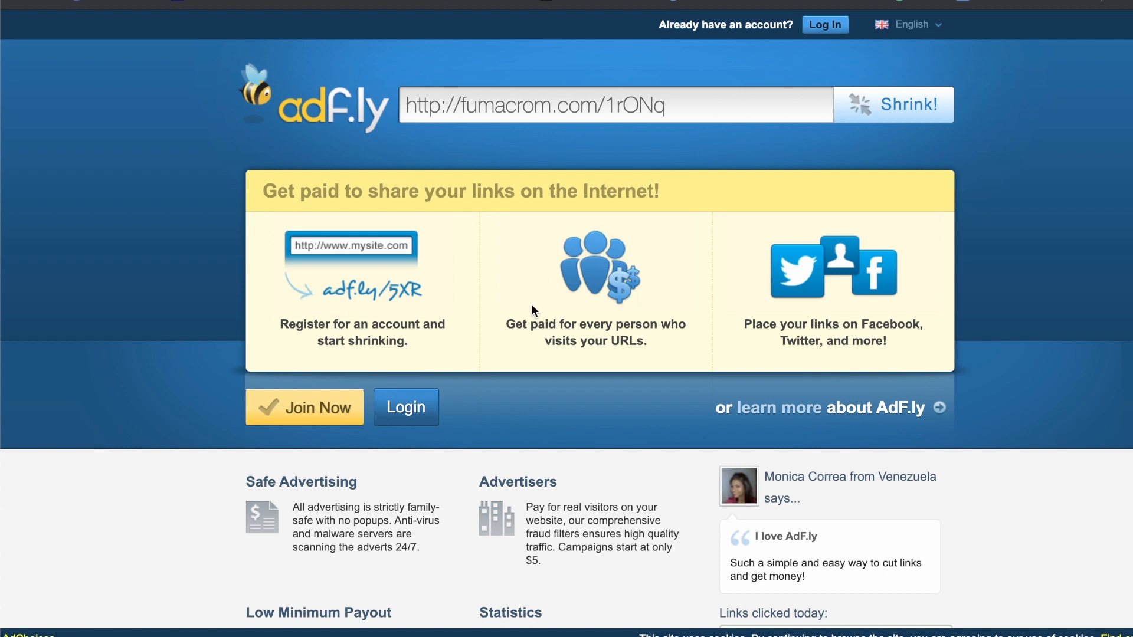
mouse_move(649, 278)
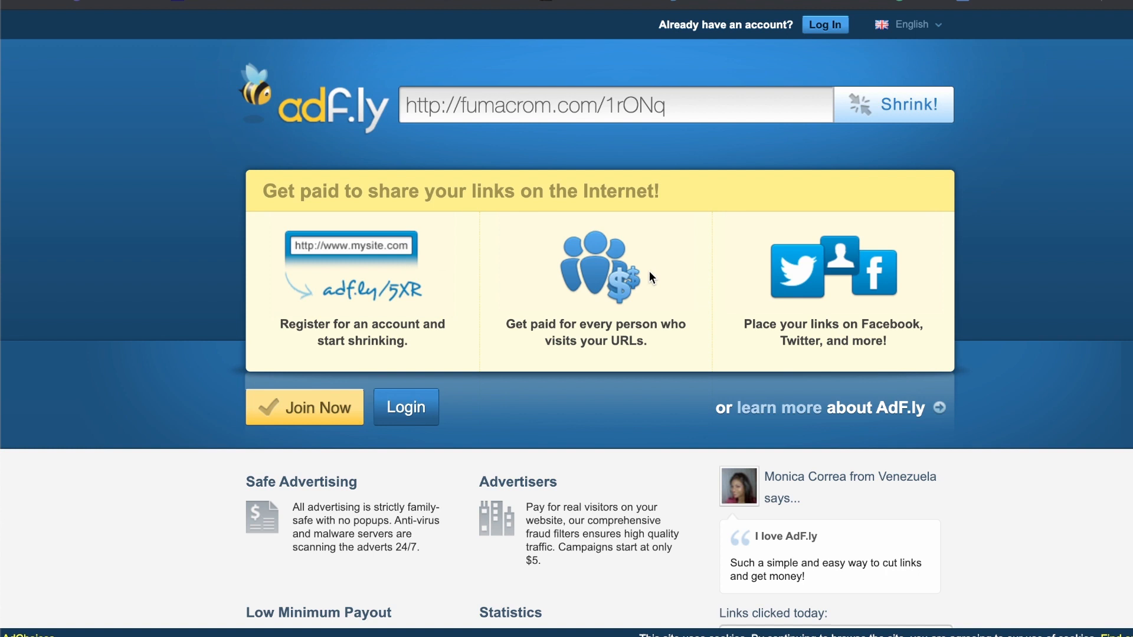
mouse_move(587, 329)
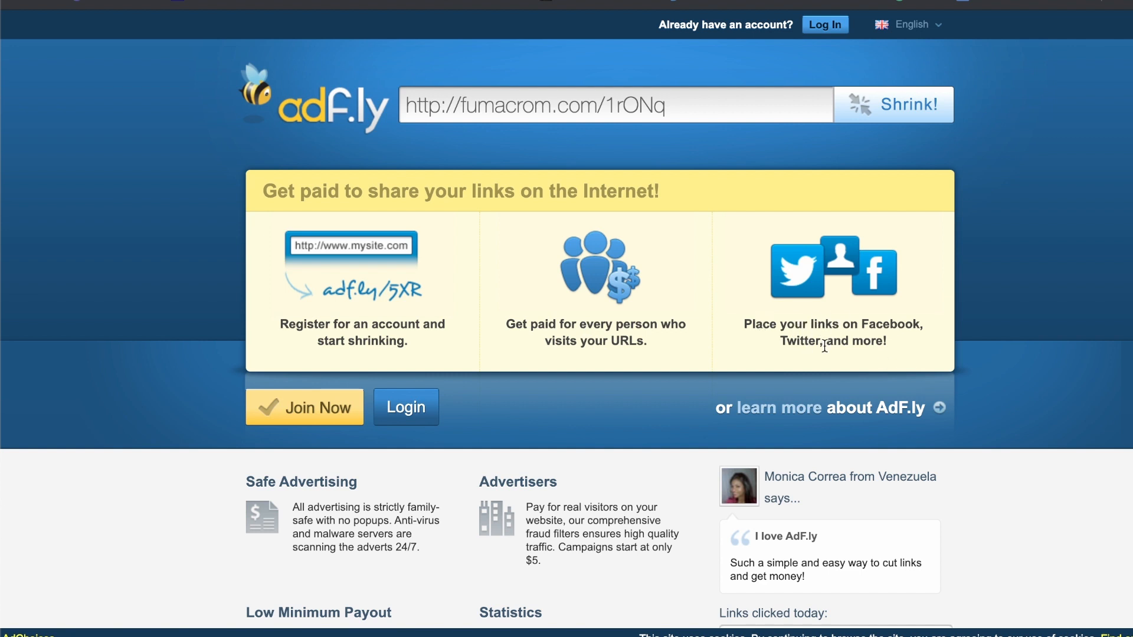
mouse_move(801, 335)
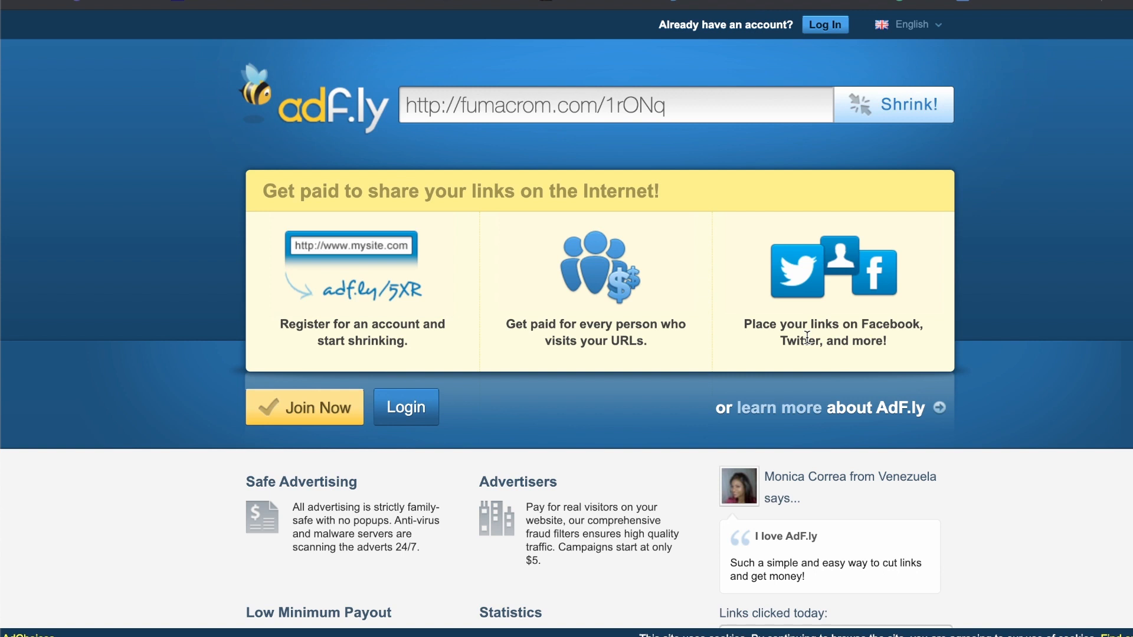
mouse_move(843, 310)
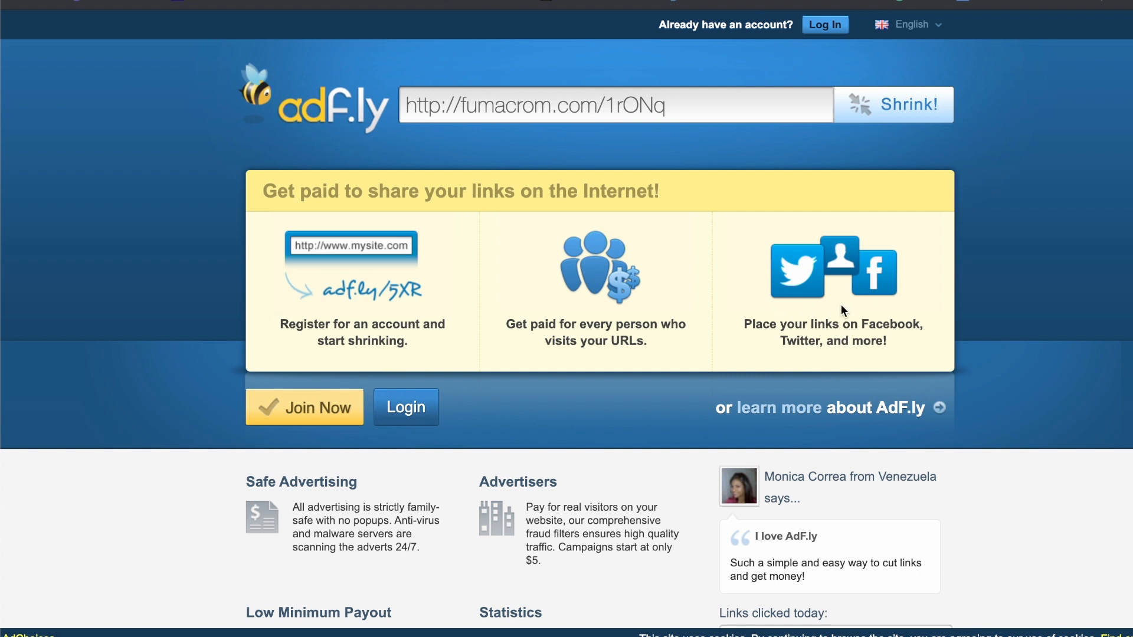
mouse_move(678, 161)
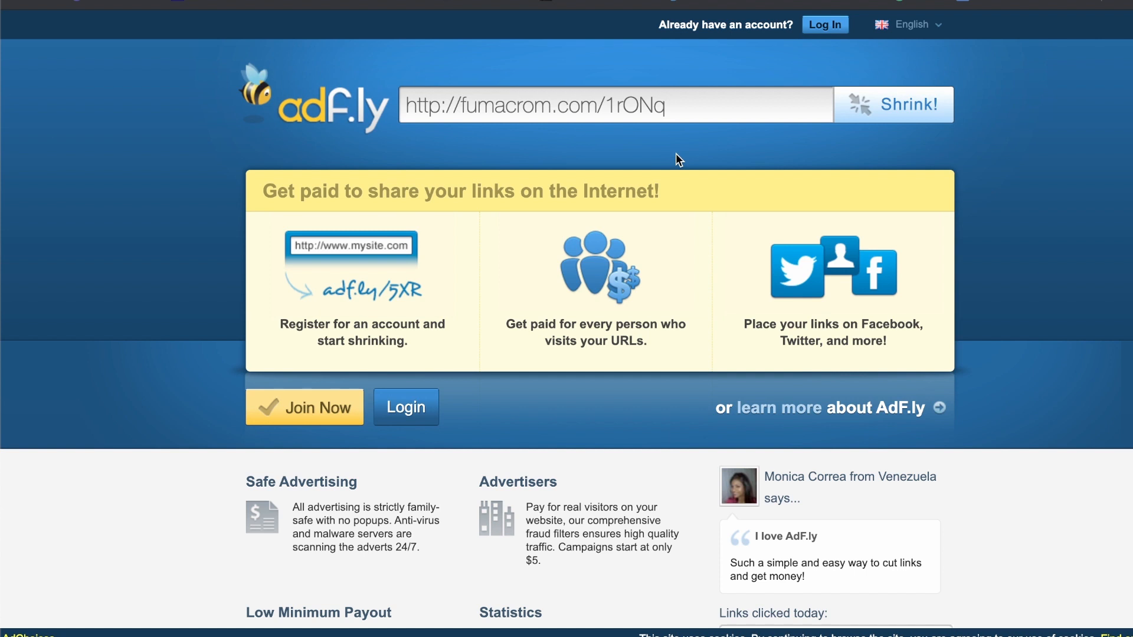
mouse_move(605, 80)
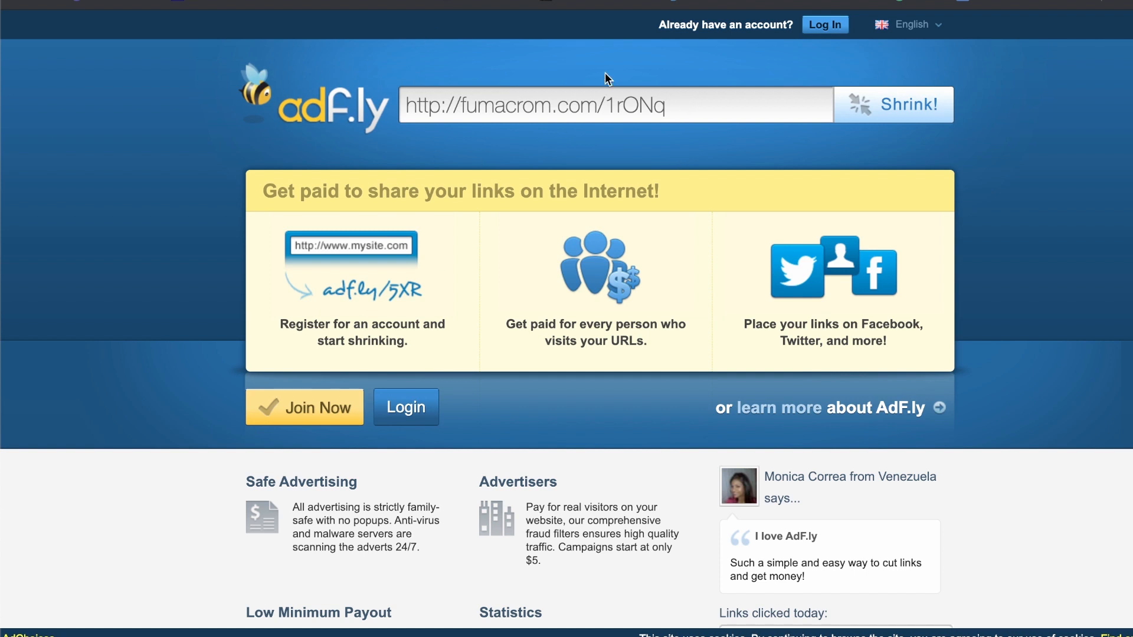
mouse_move(557, 59)
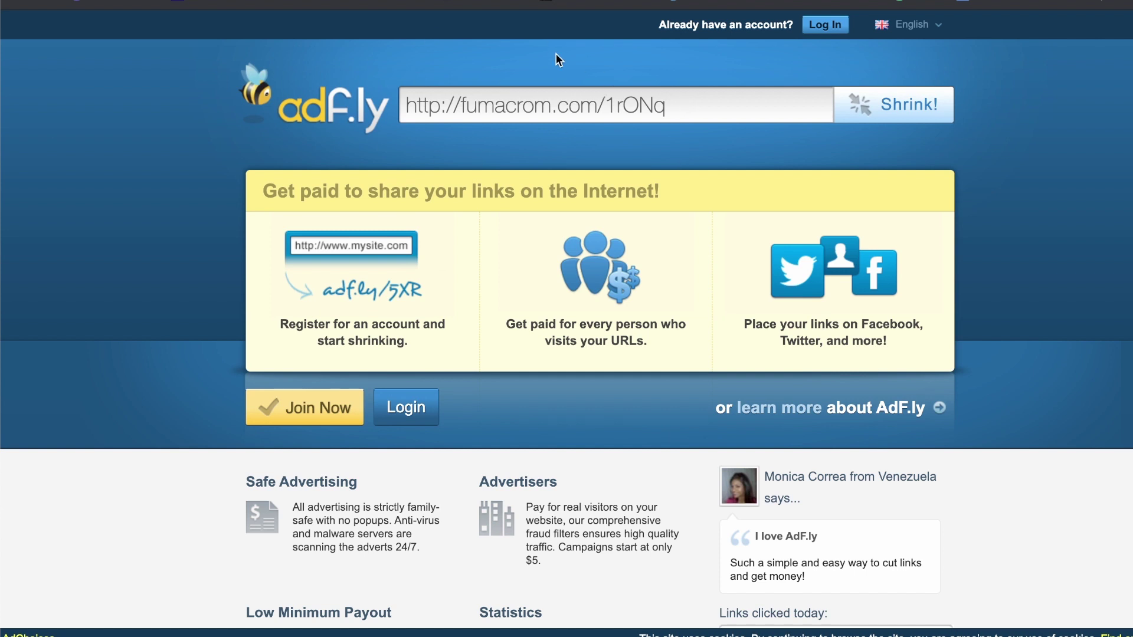
left_click(510, 105)
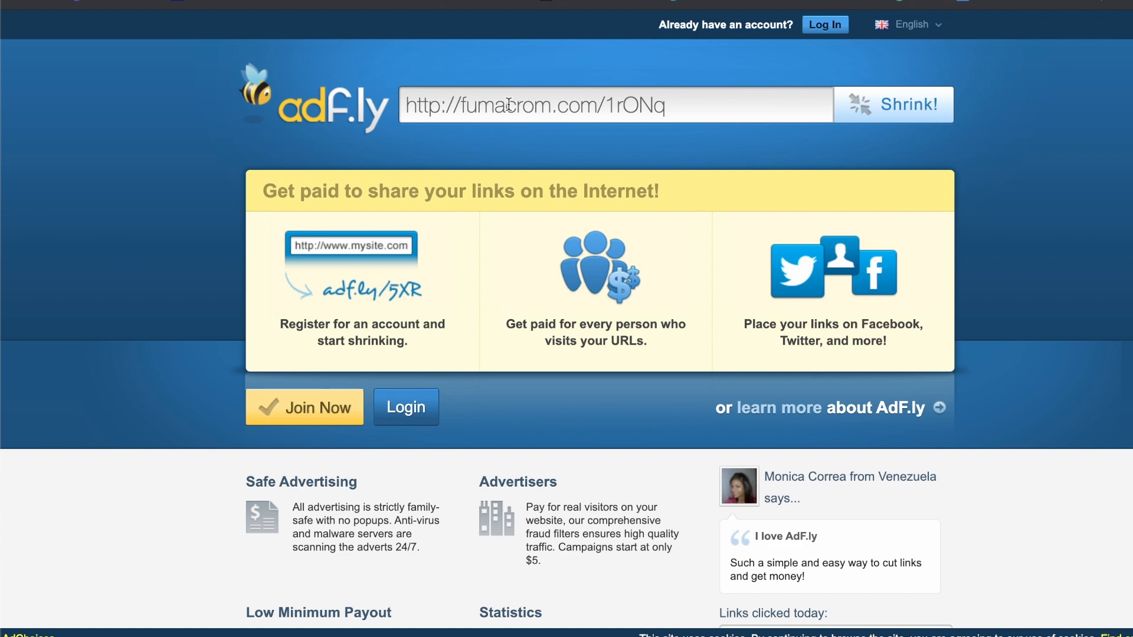
Reach the adf.ly Payout Rates page and highlight the first four country CPM rows.
scroll("down", 3)
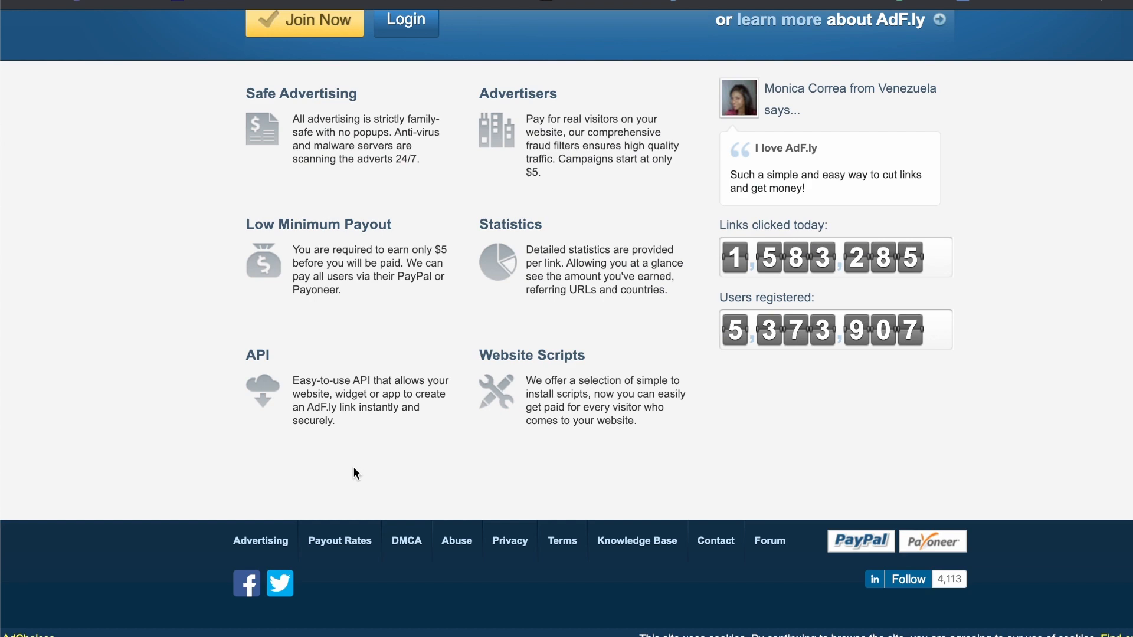
mouse_move(343, 547)
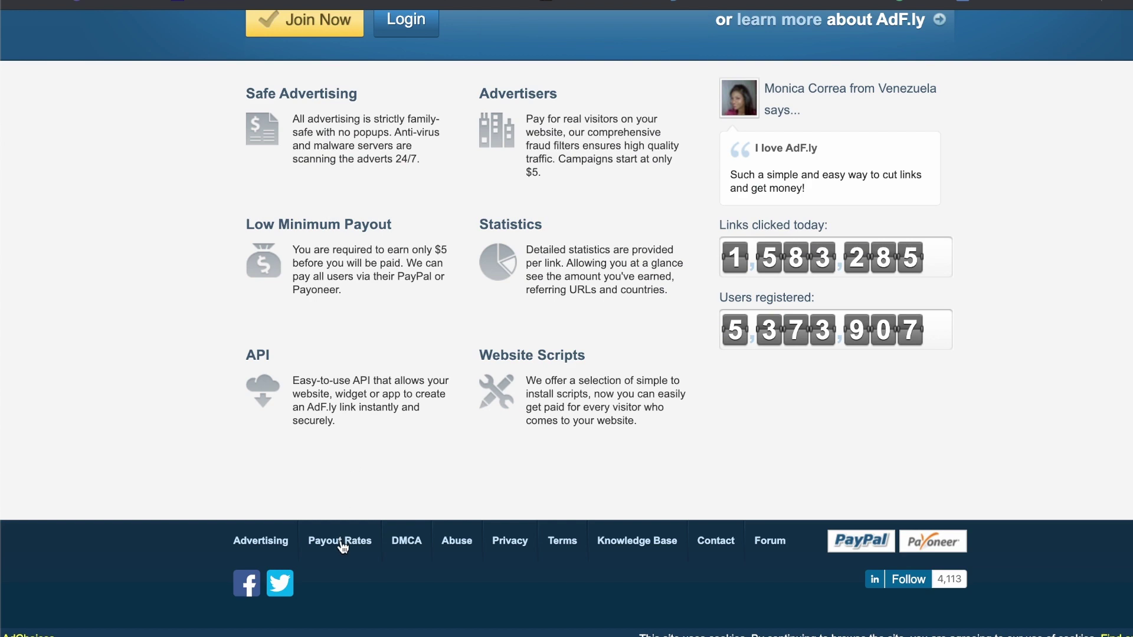
left_click(339, 541)
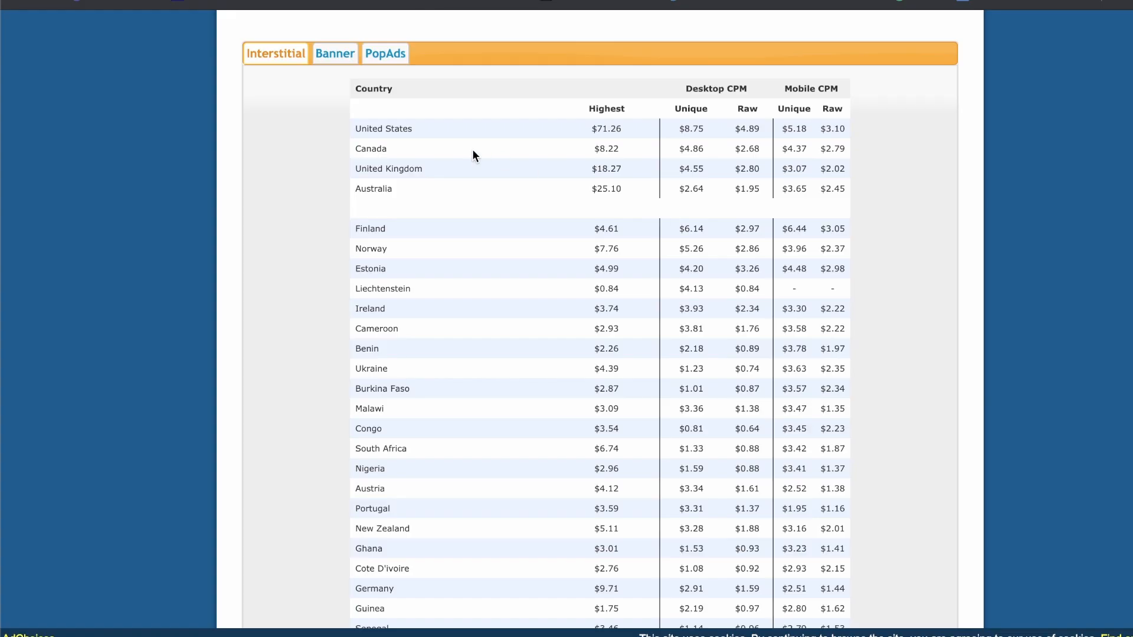
mouse_move(334, 288)
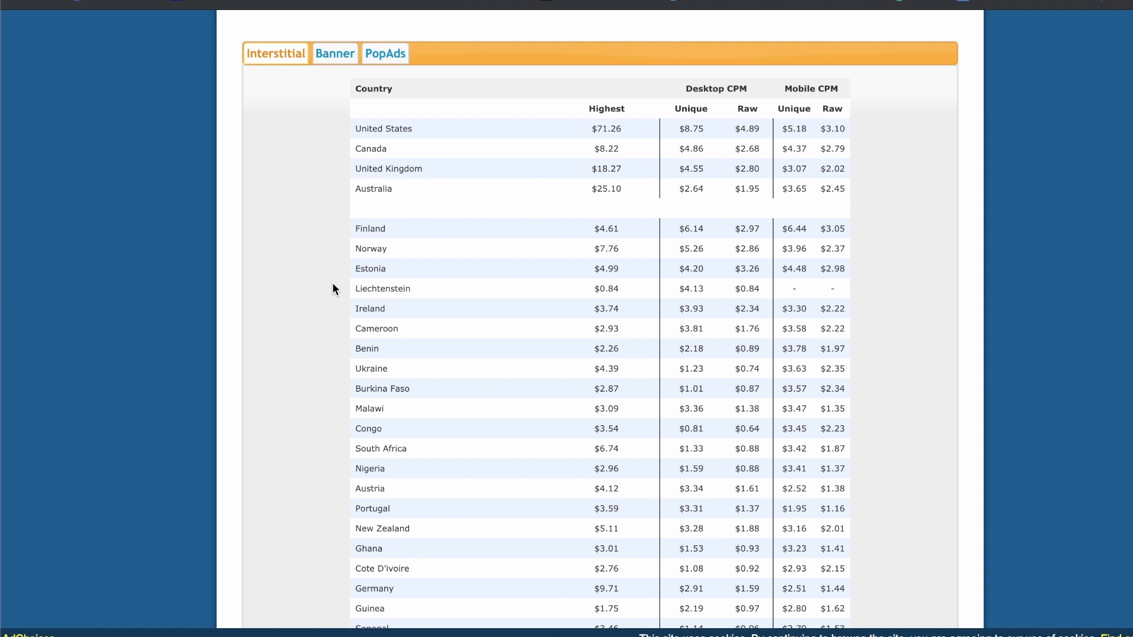
mouse_move(381, 129)
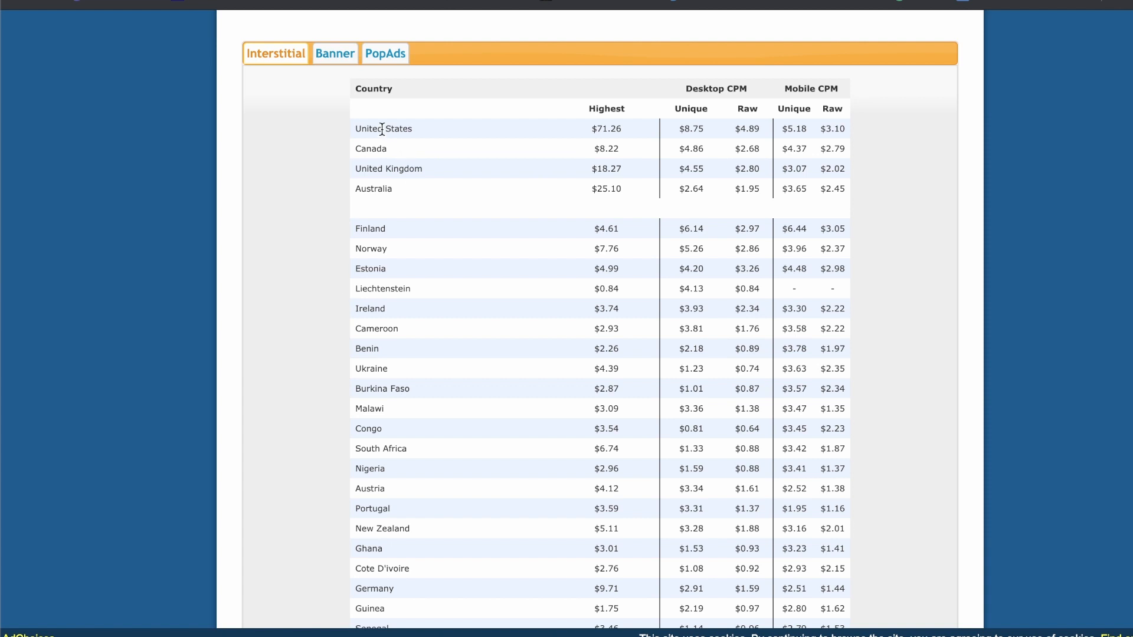
mouse_move(375, 189)
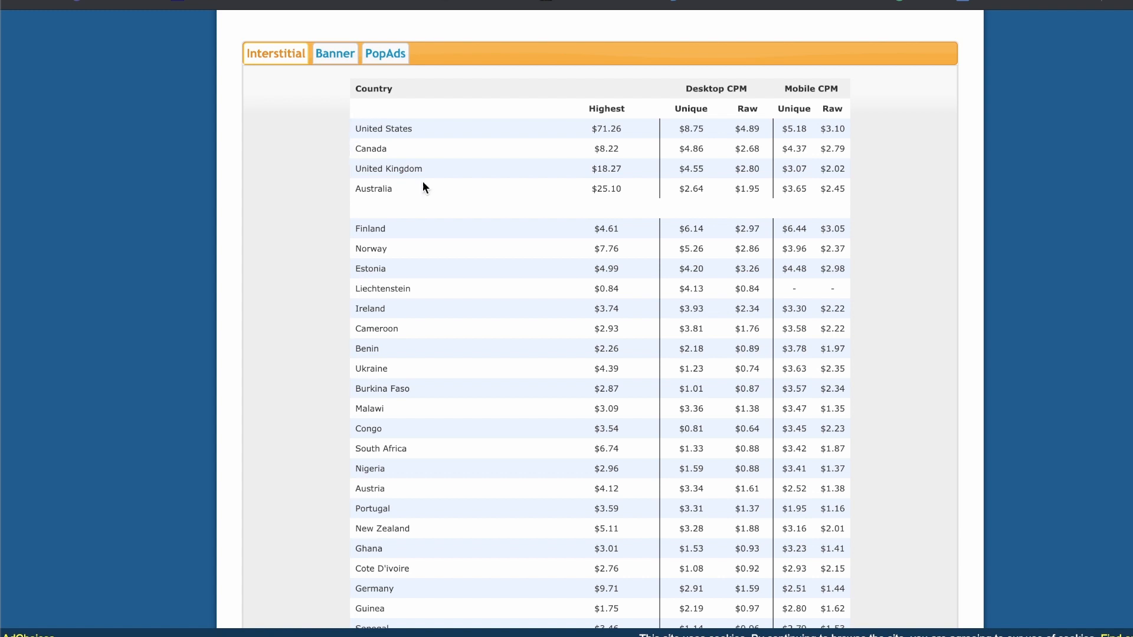
left_click_drag(358, 128, 393, 189)
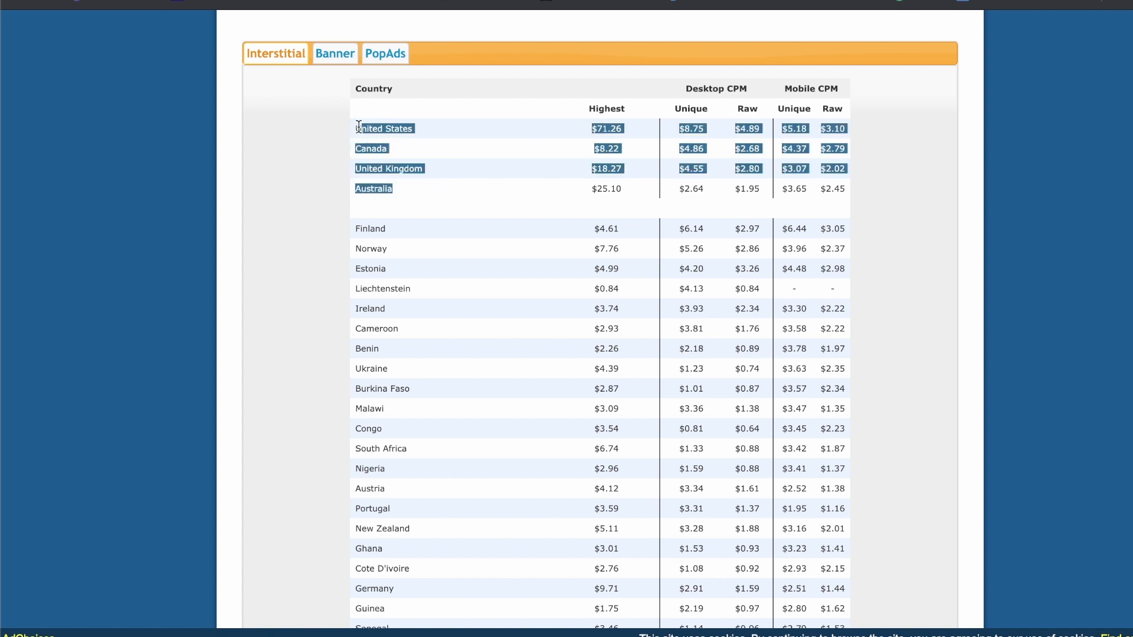
mouse_move(338, 190)
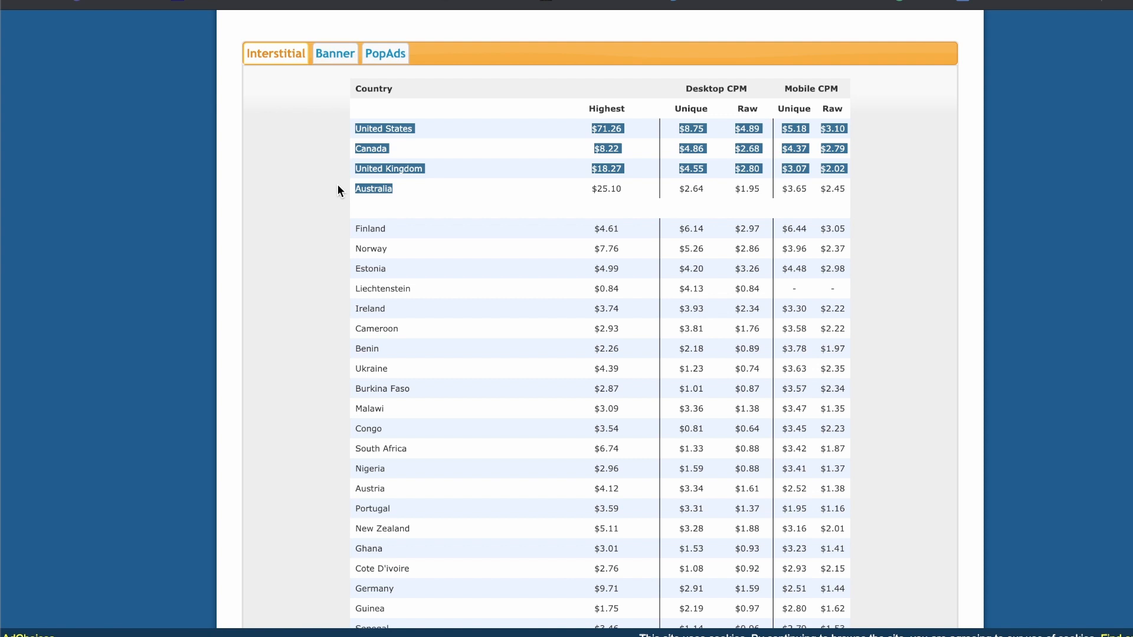
left_click(592, 138)
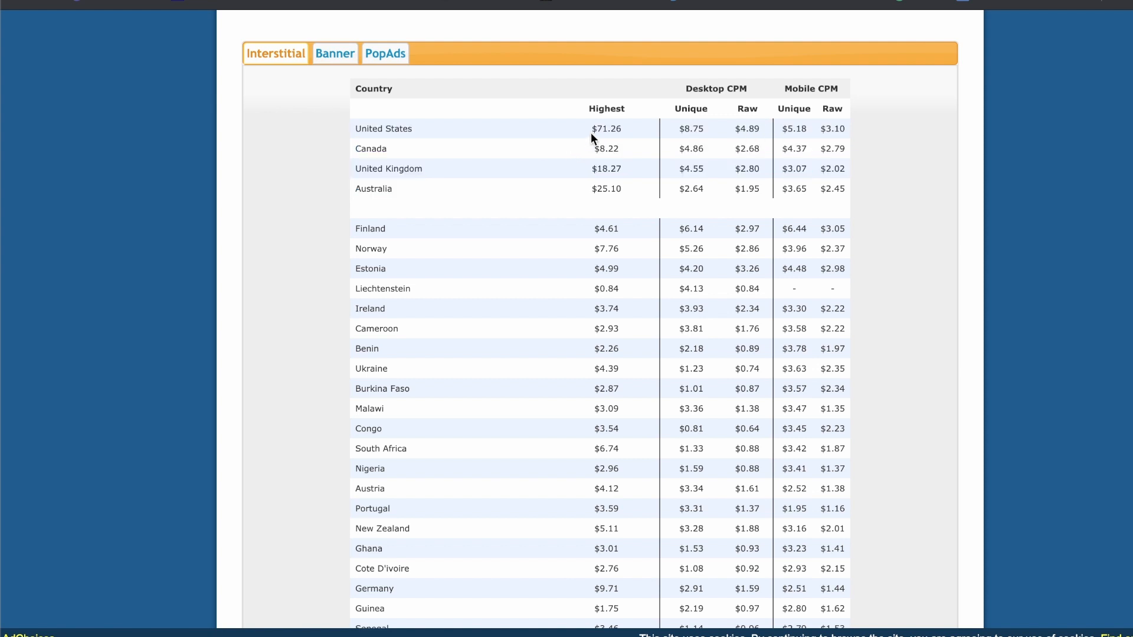
mouse_move(590, 129)
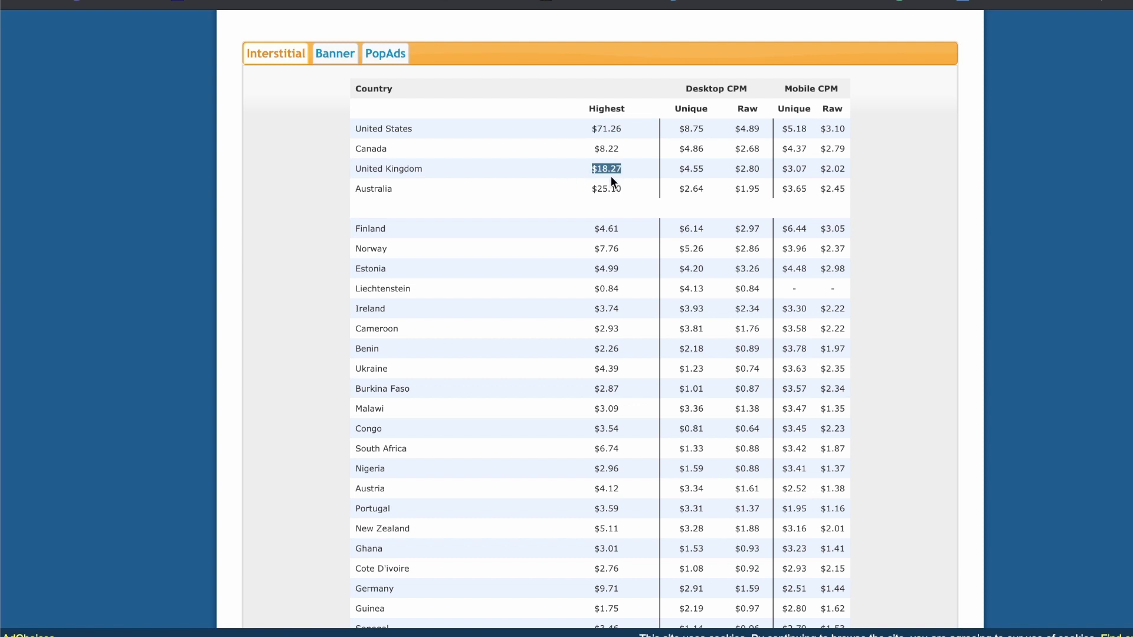
mouse_move(518, 139)
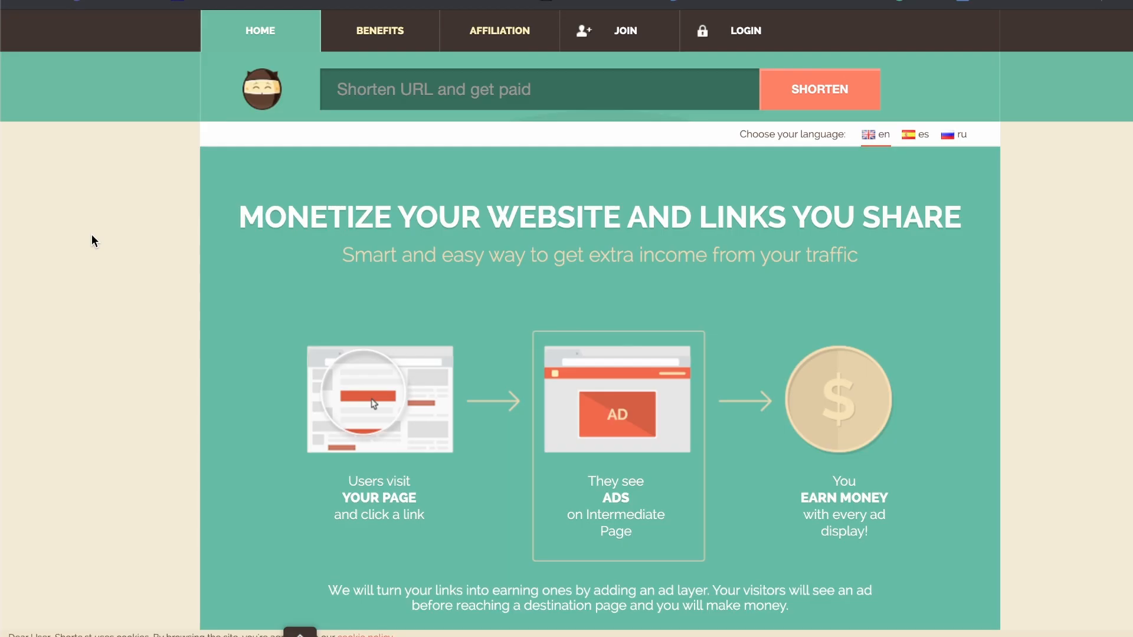
mouse_move(94, 269)
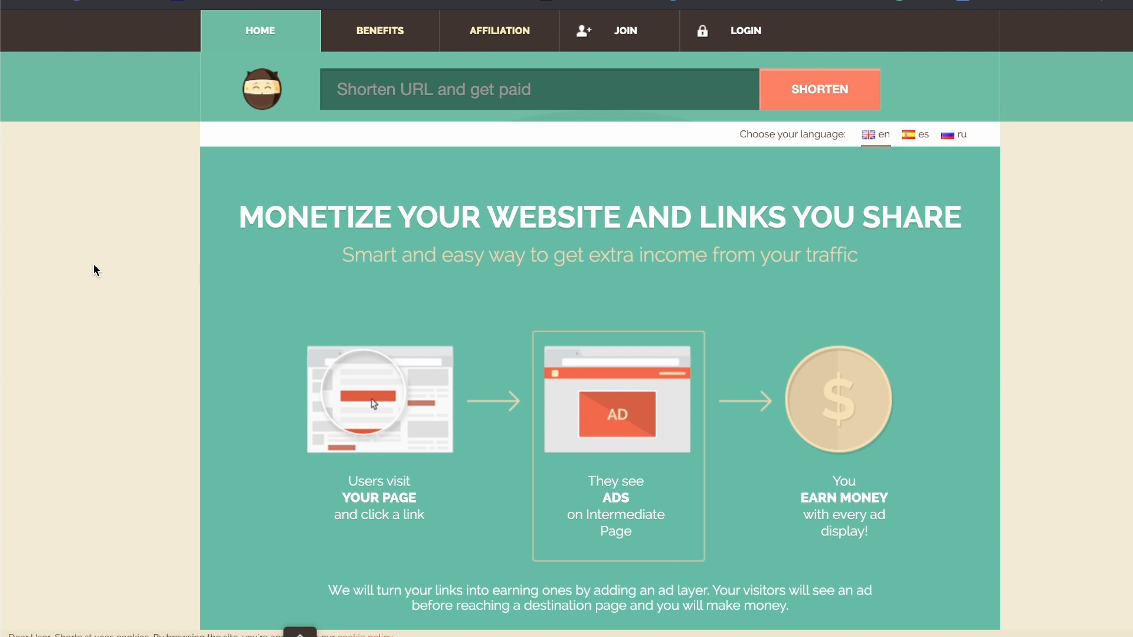
mouse_move(121, 392)
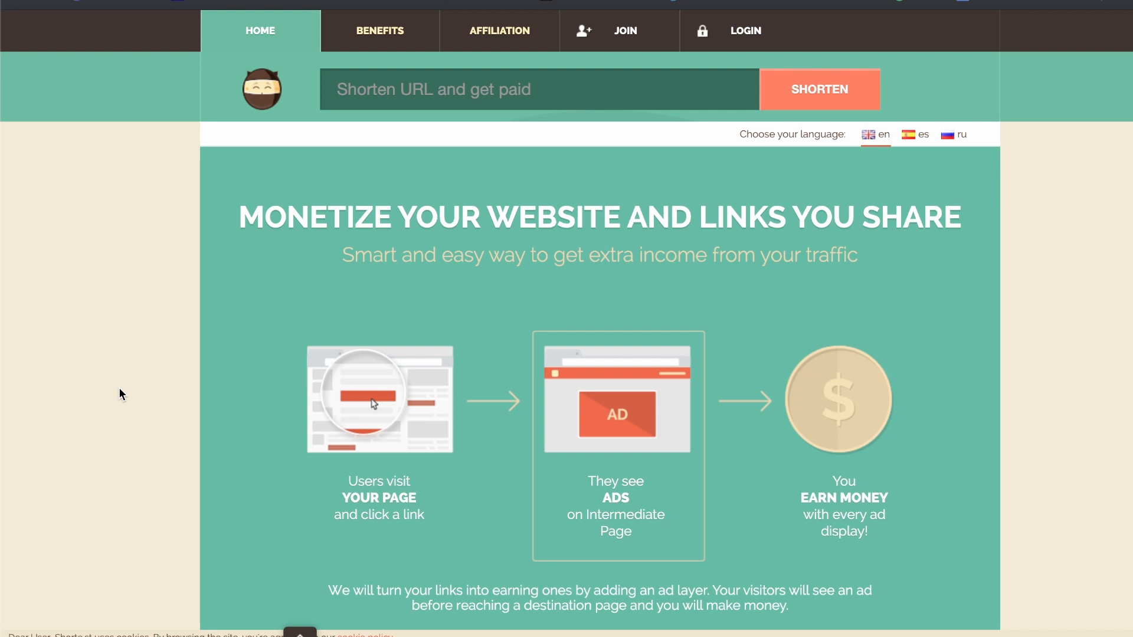
mouse_move(116, 269)
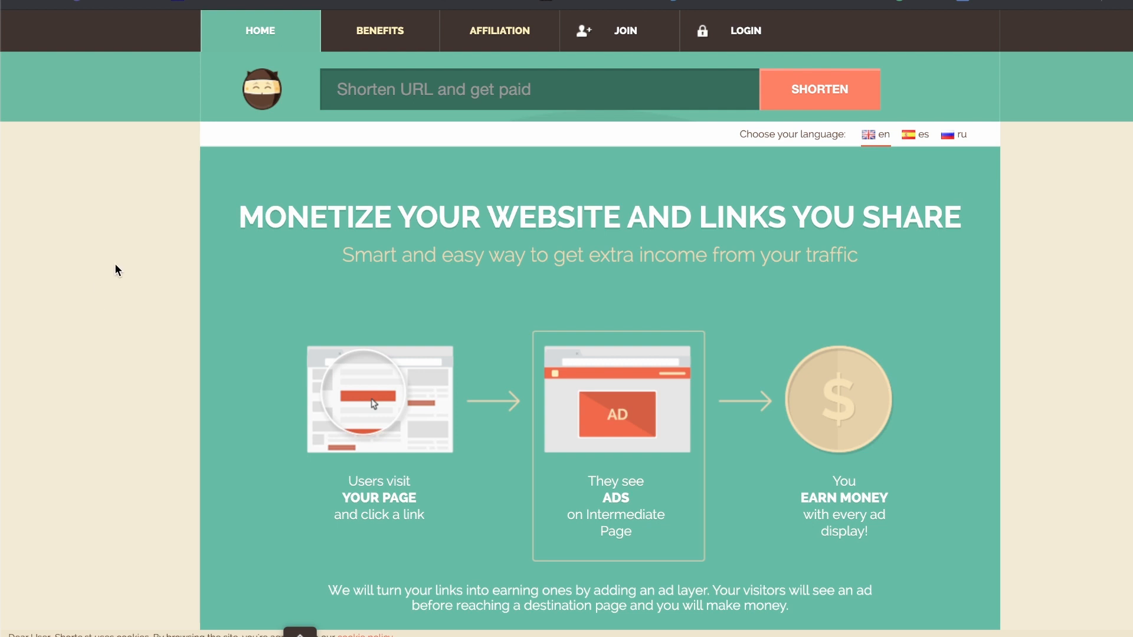
Scroll the shorte.st home page down to its footer payout-rates links.
scroll("down", 3)
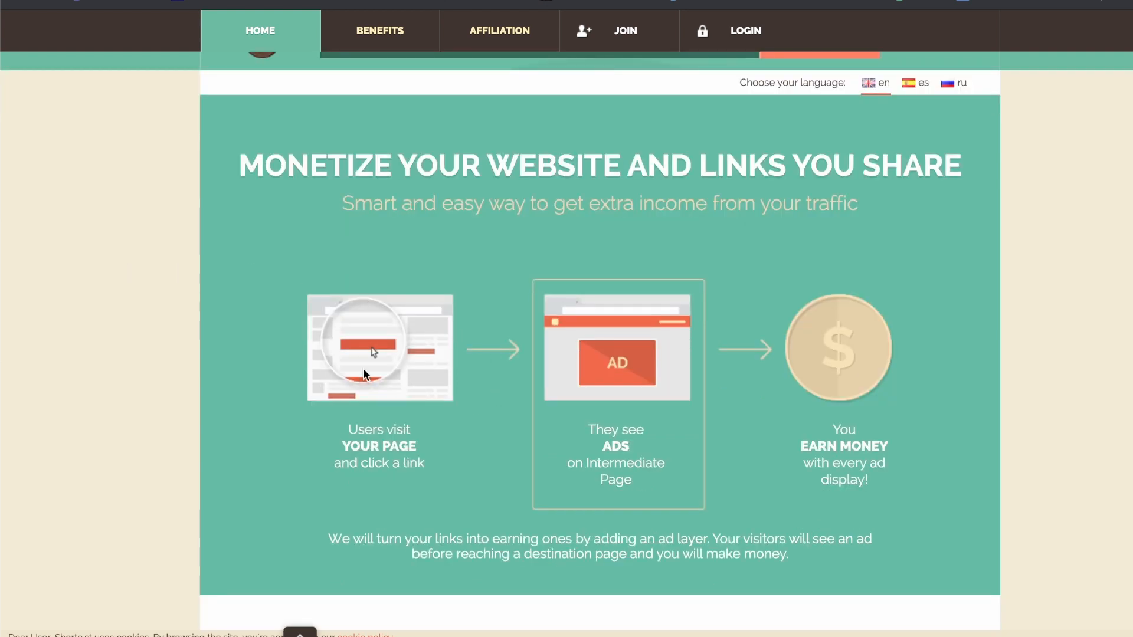
mouse_move(608, 414)
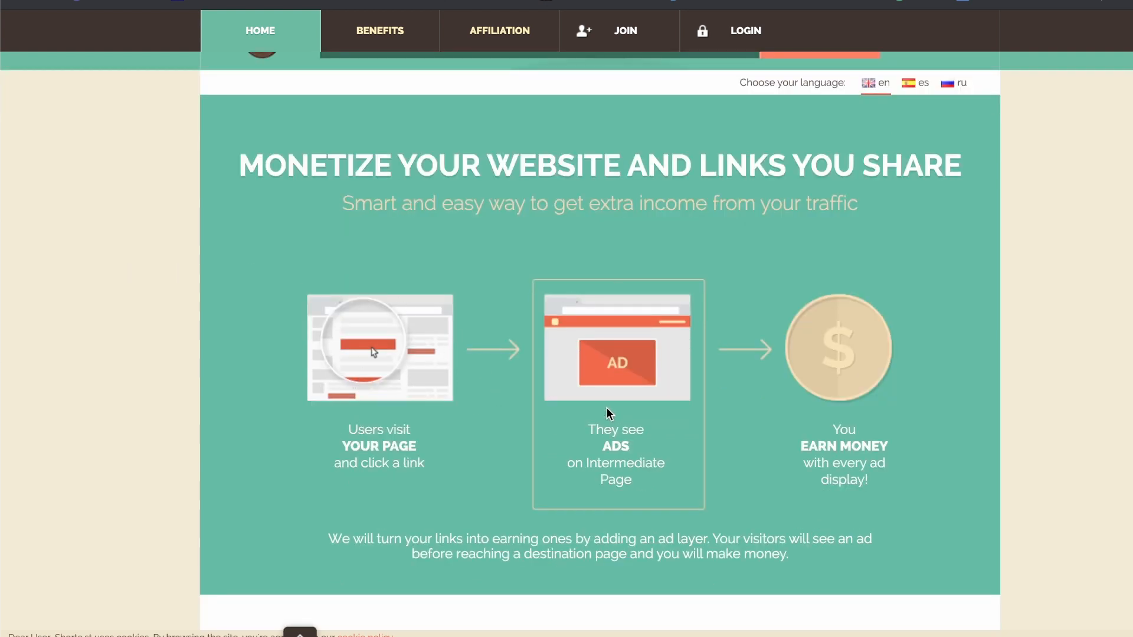
mouse_move(371, 349)
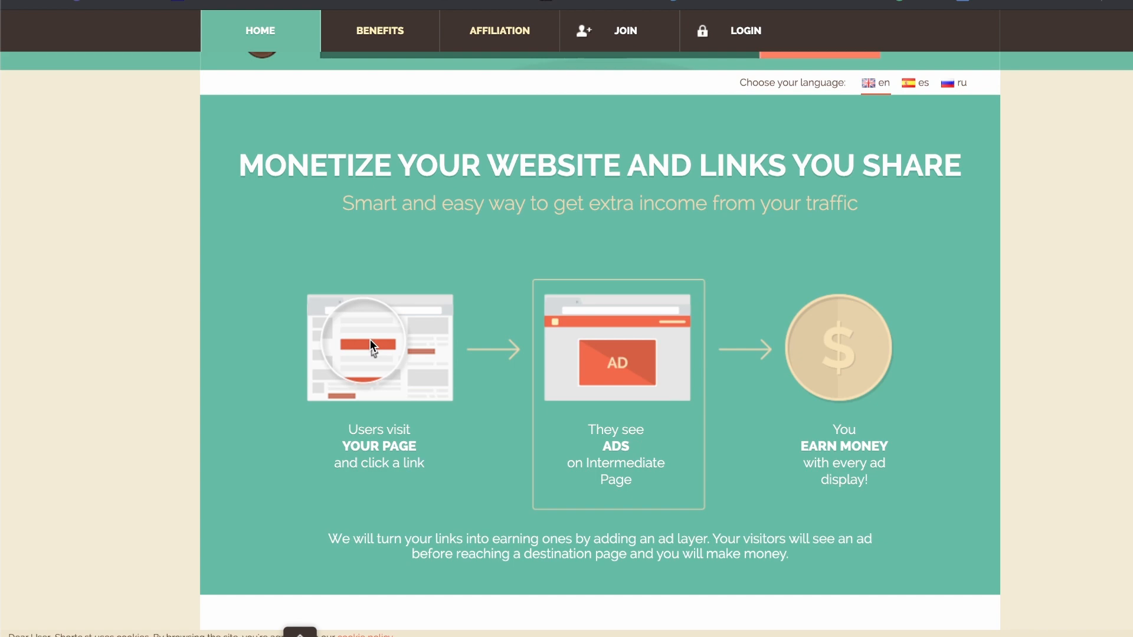
scroll("down", 3)
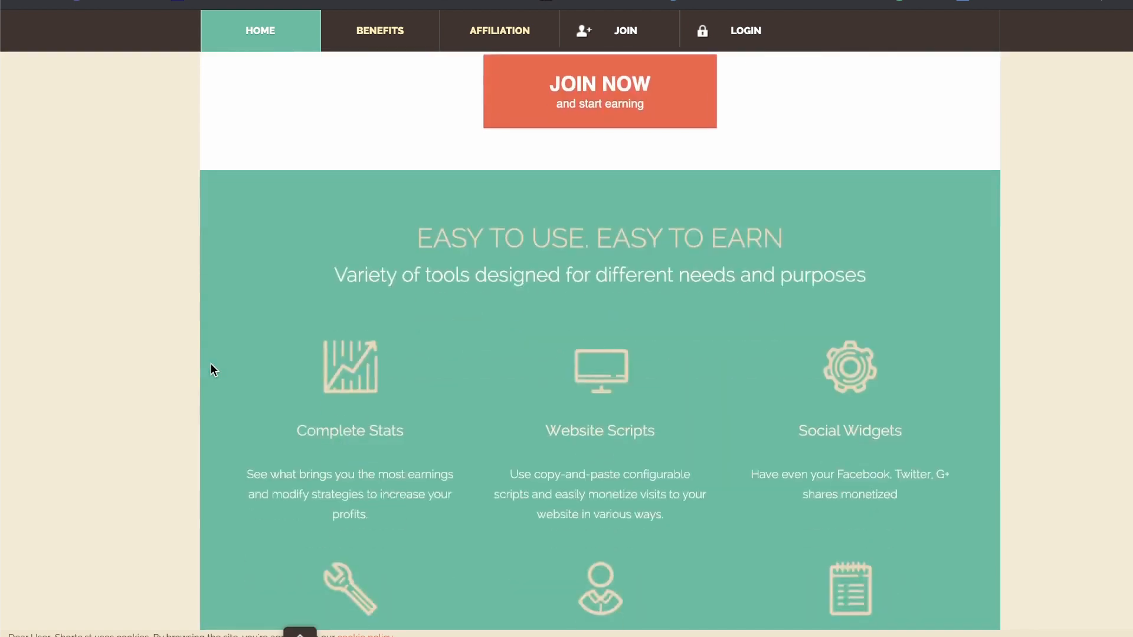
scroll("down", 3)
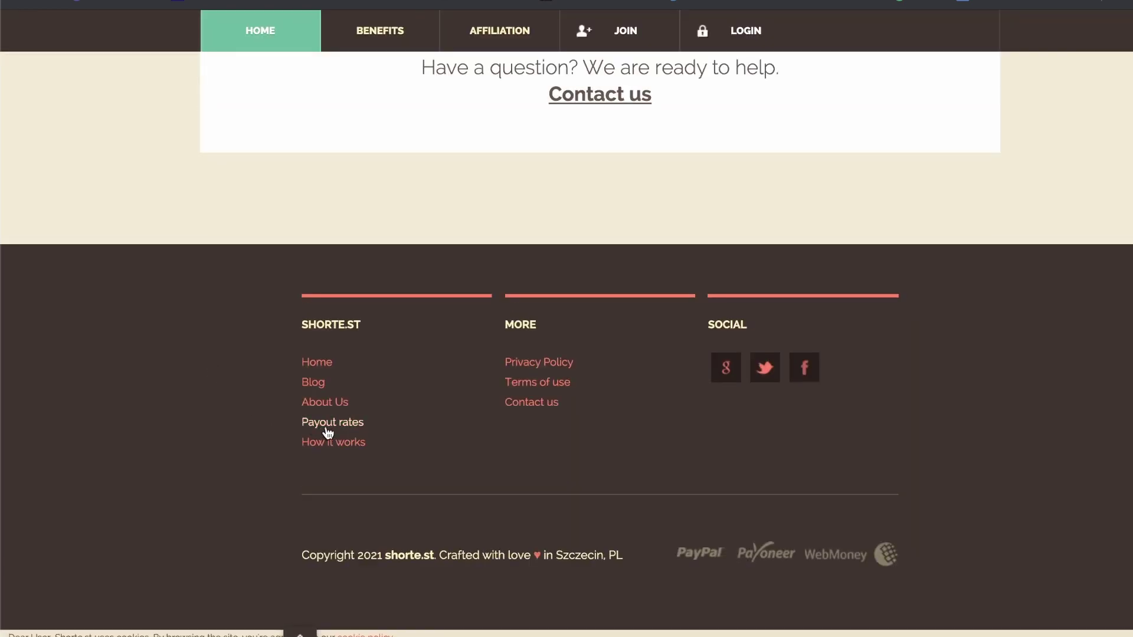
left_click(333, 422)
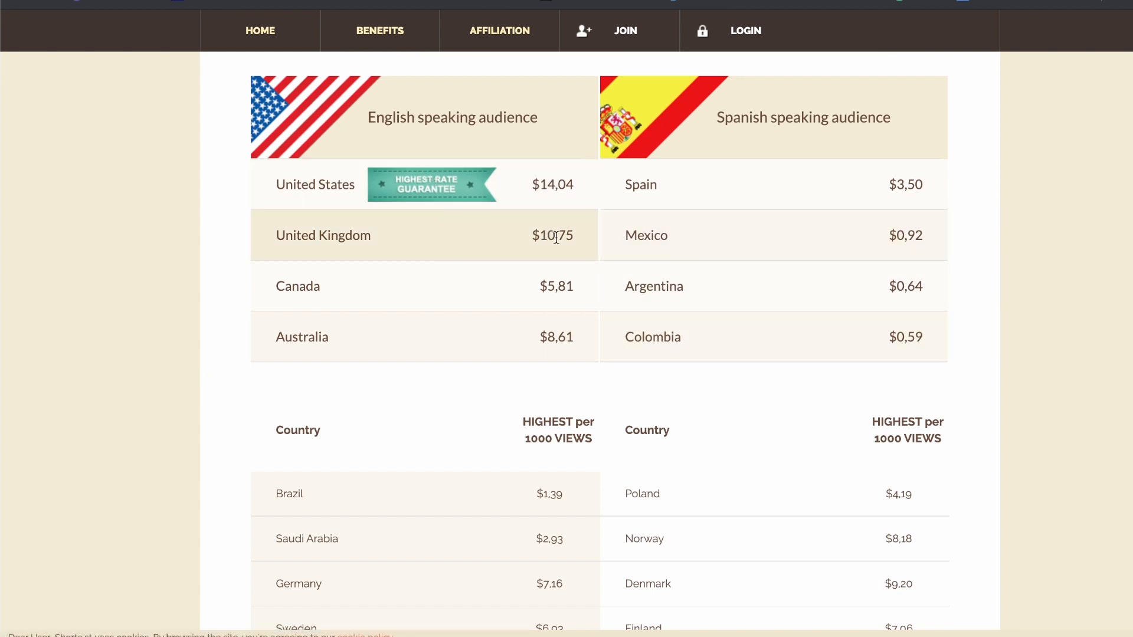
scroll("down", 3)
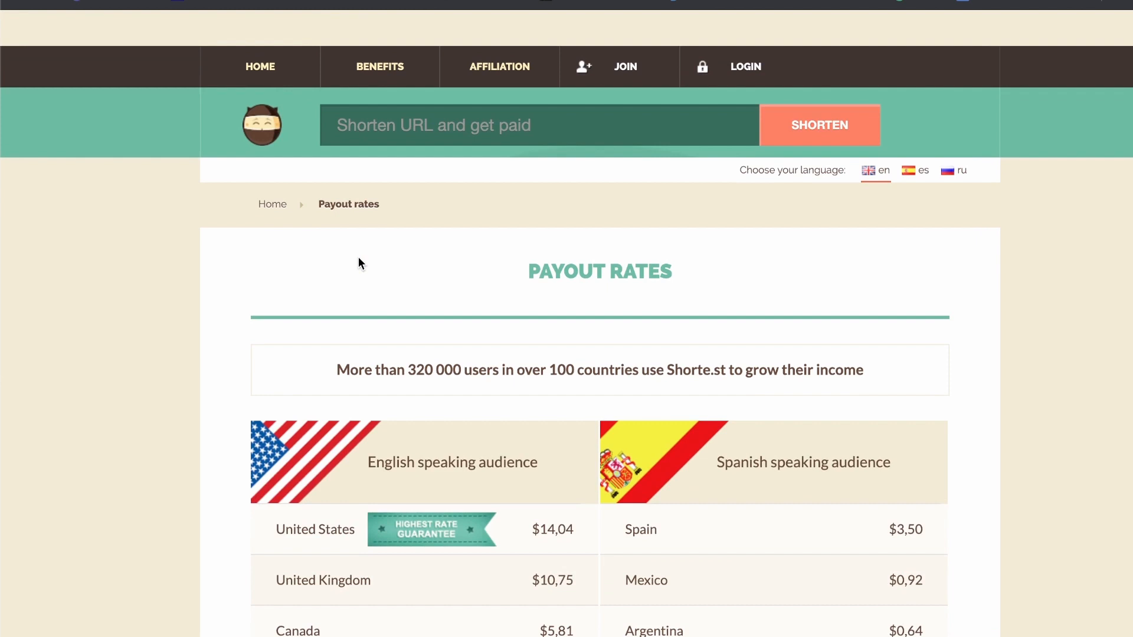
scroll("down", 3)
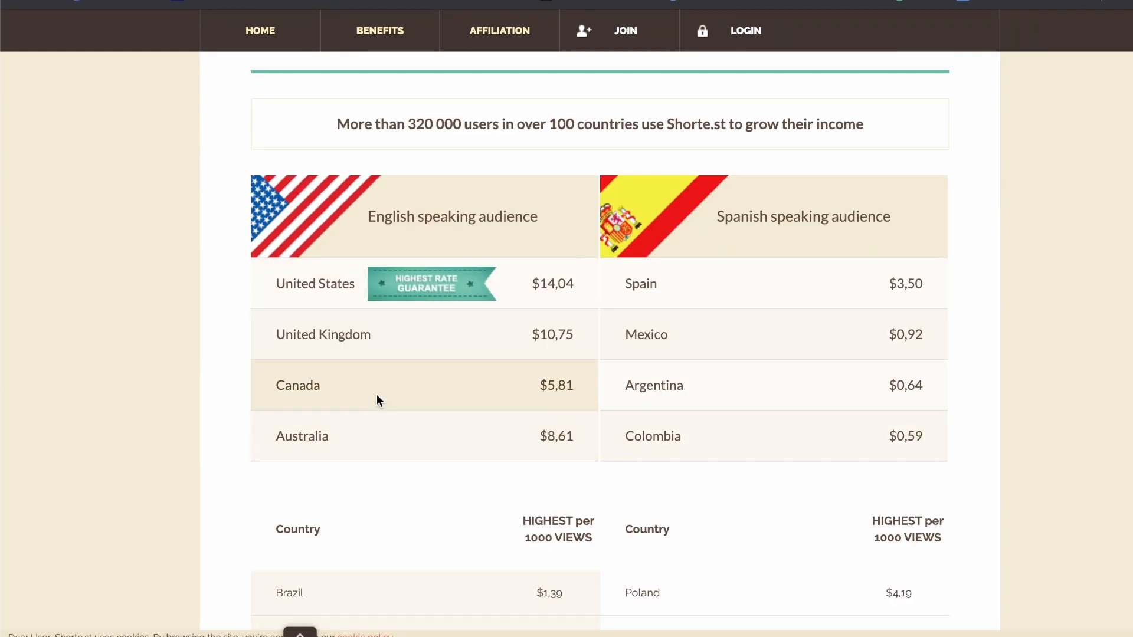
mouse_move(326, 103)
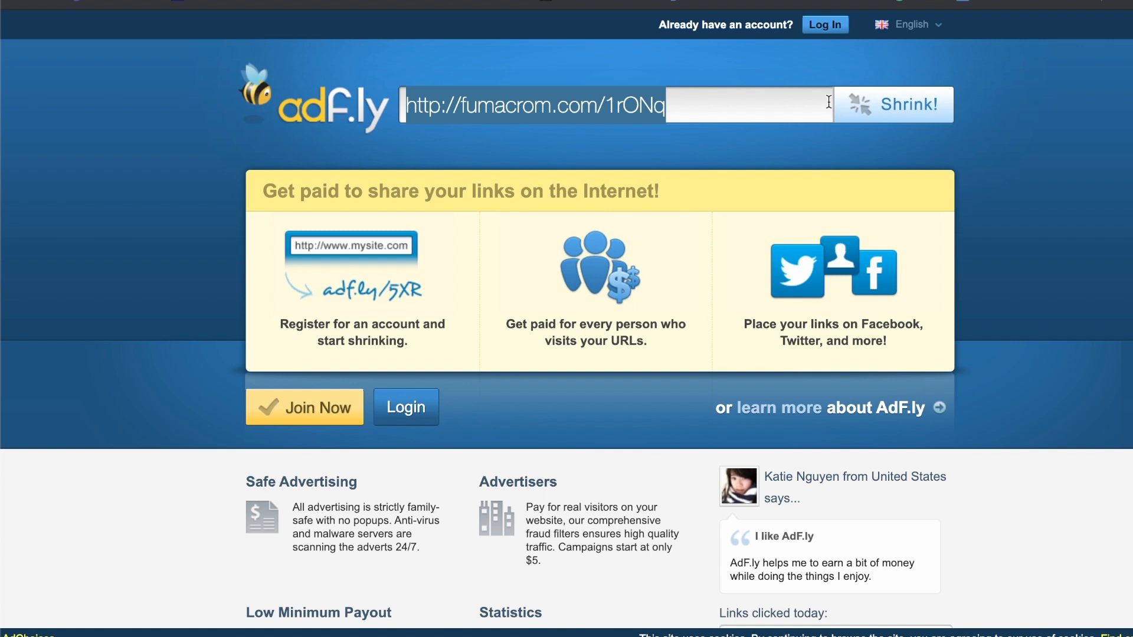
mouse_move(658, 75)
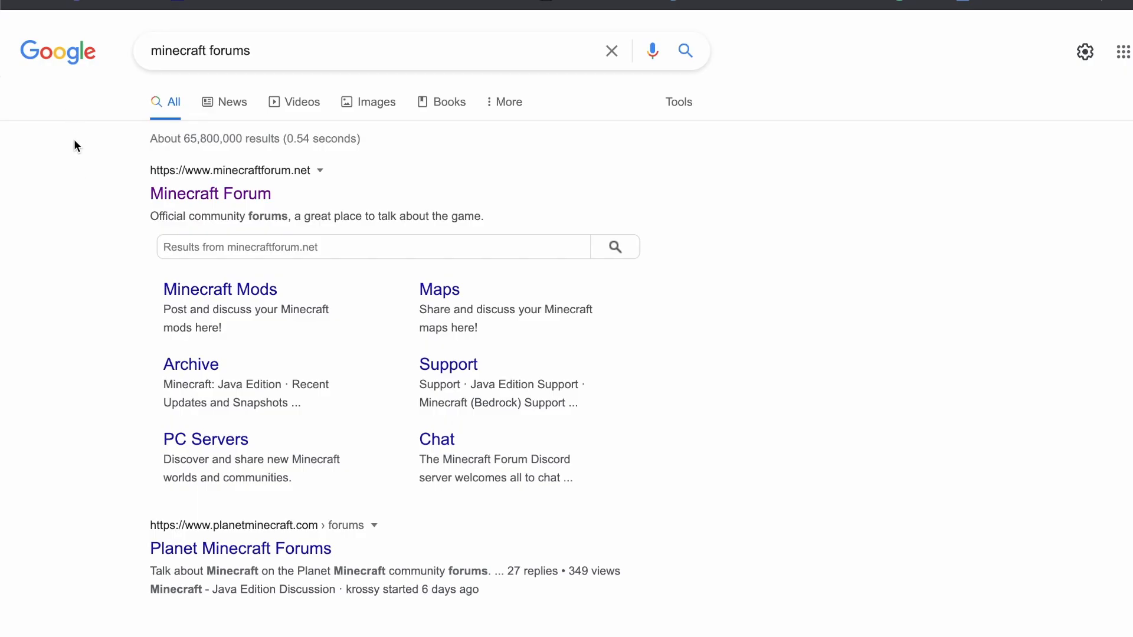
Enter Minecraft Forum from the results and go to its Forum board listing.
left_click(210, 193)
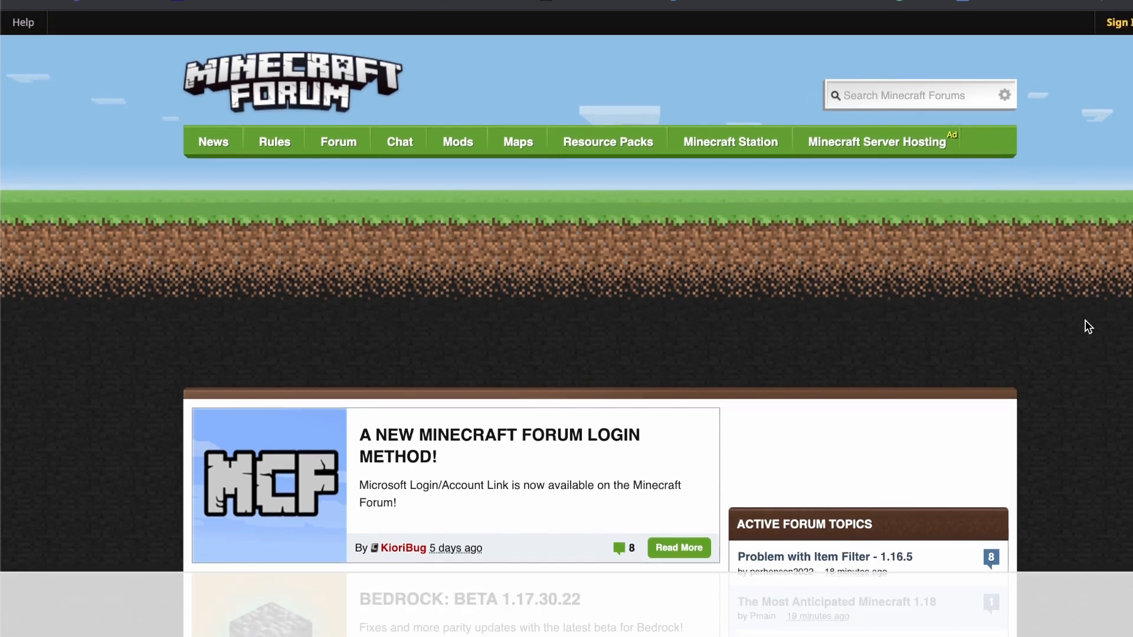
scroll("down", 3)
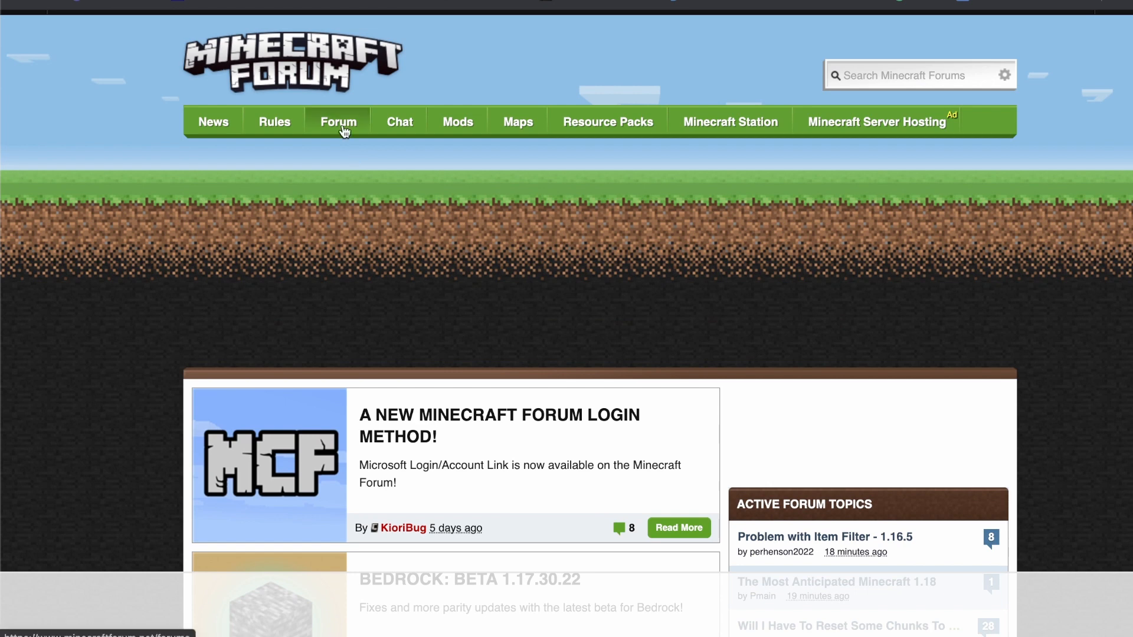
left_click(338, 122)
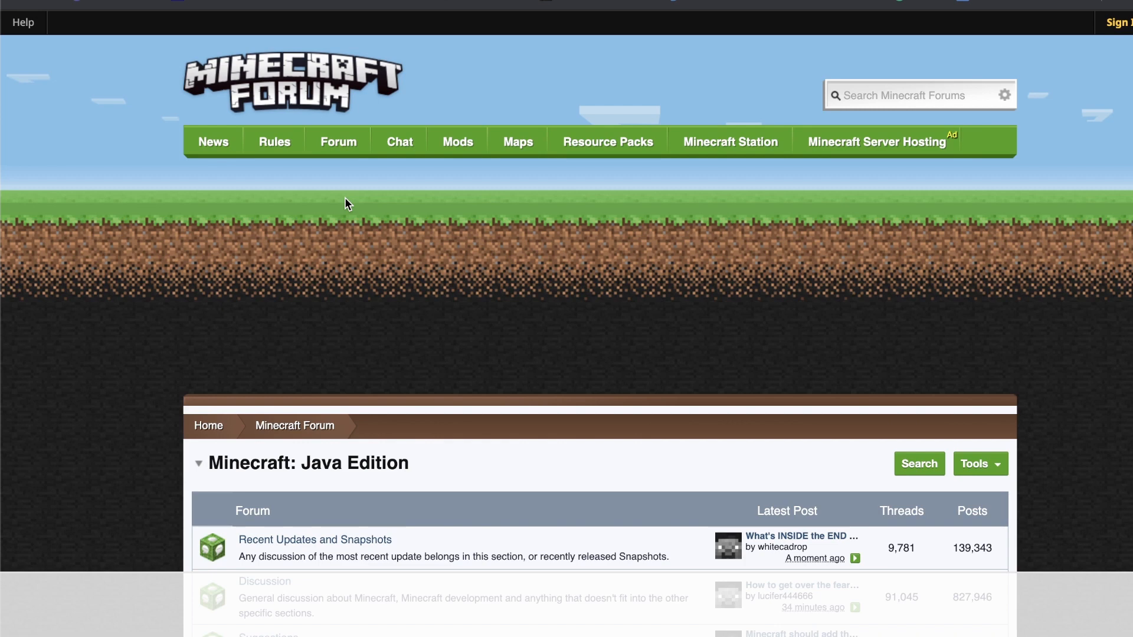
Locate the Java Edition boards and enter the Suggestions board.
scroll("down", 3)
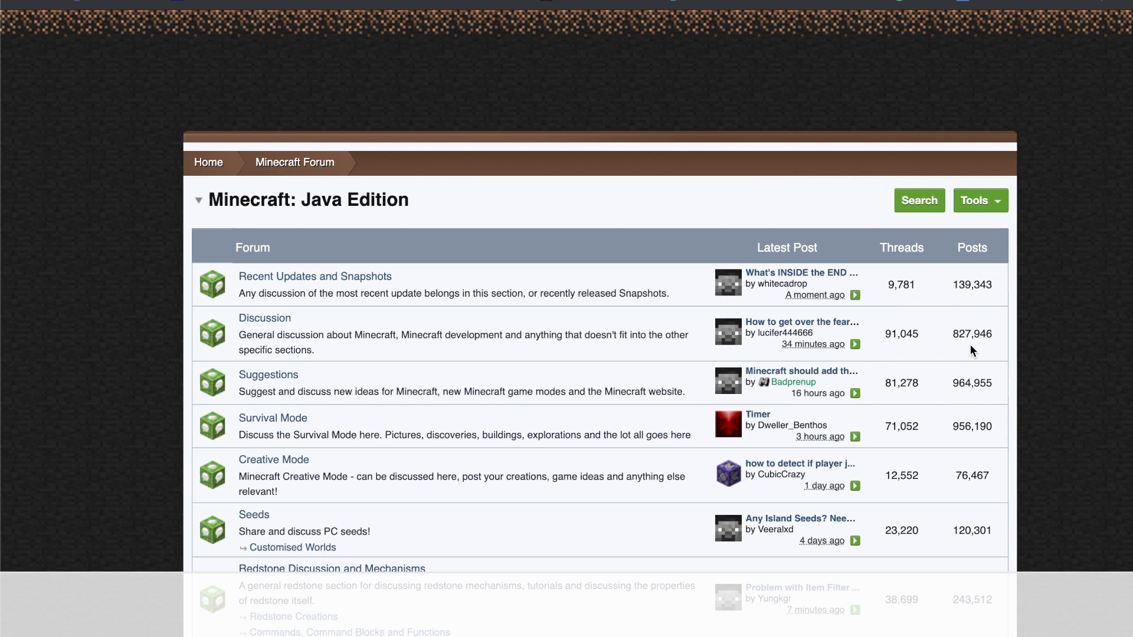
mouse_move(977, 470)
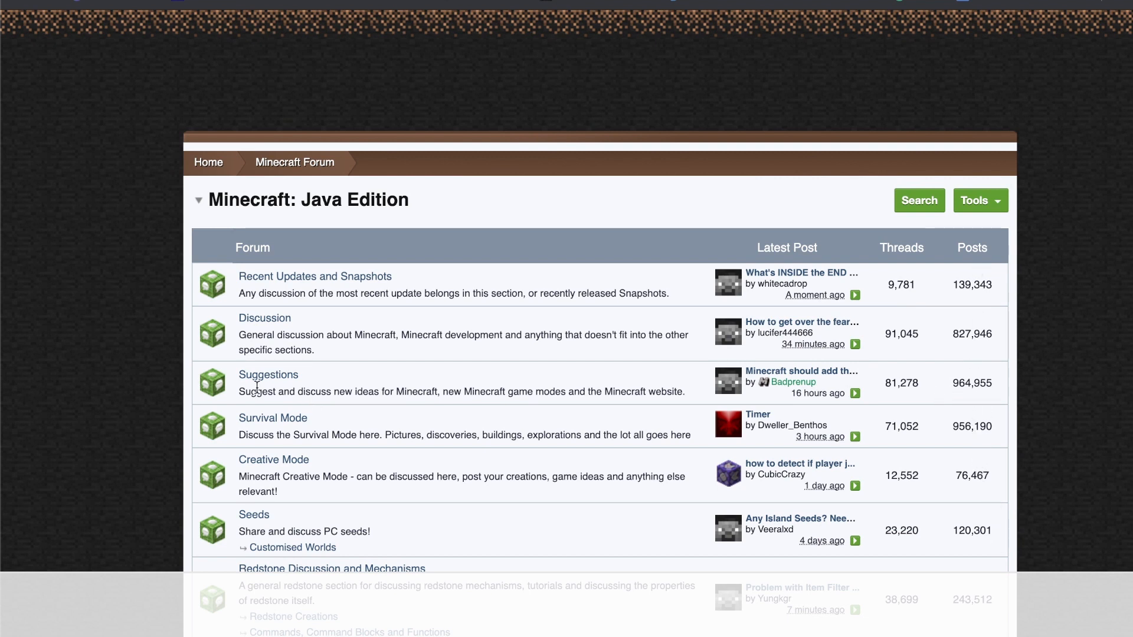
left_click(269, 376)
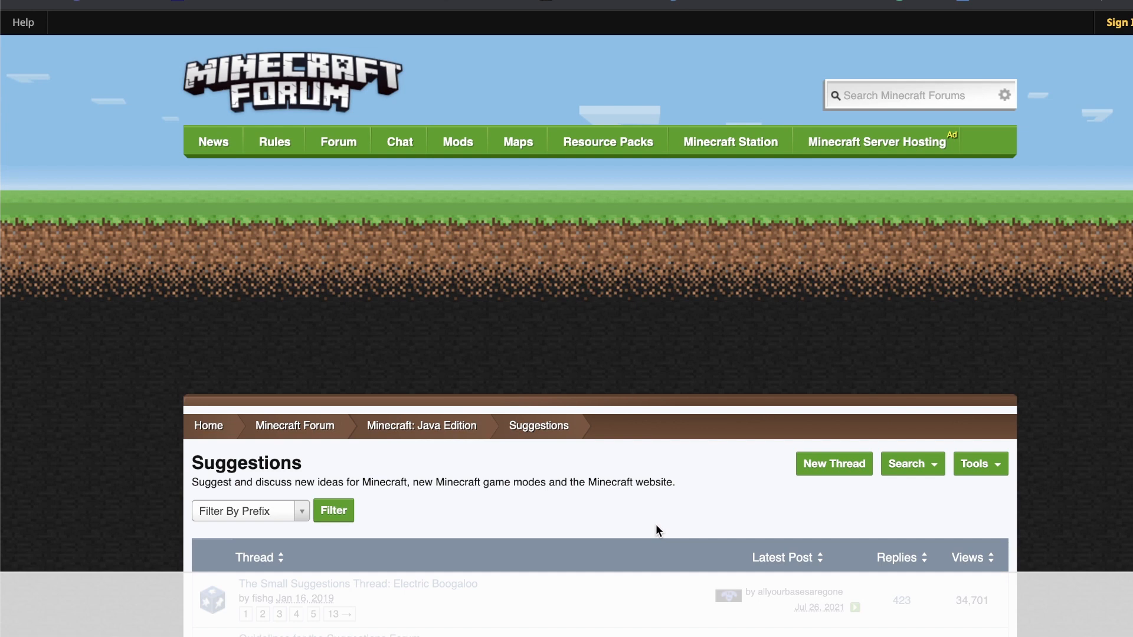
Scroll through the Suggestions threads with their reply and view counts.
scroll("down", 3)
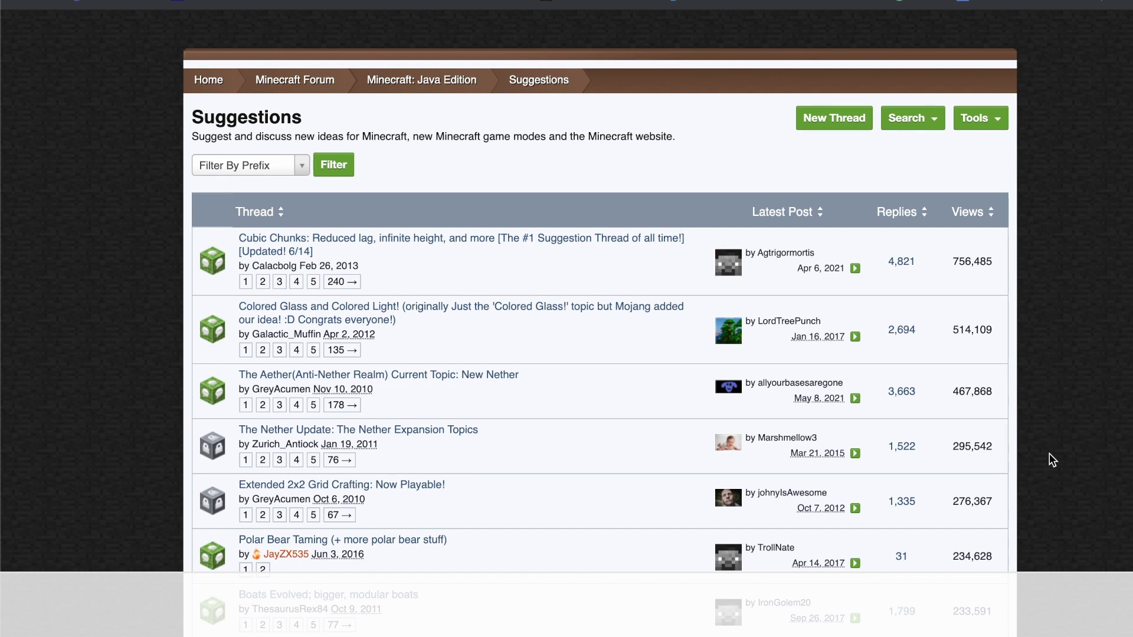
mouse_move(1023, 456)
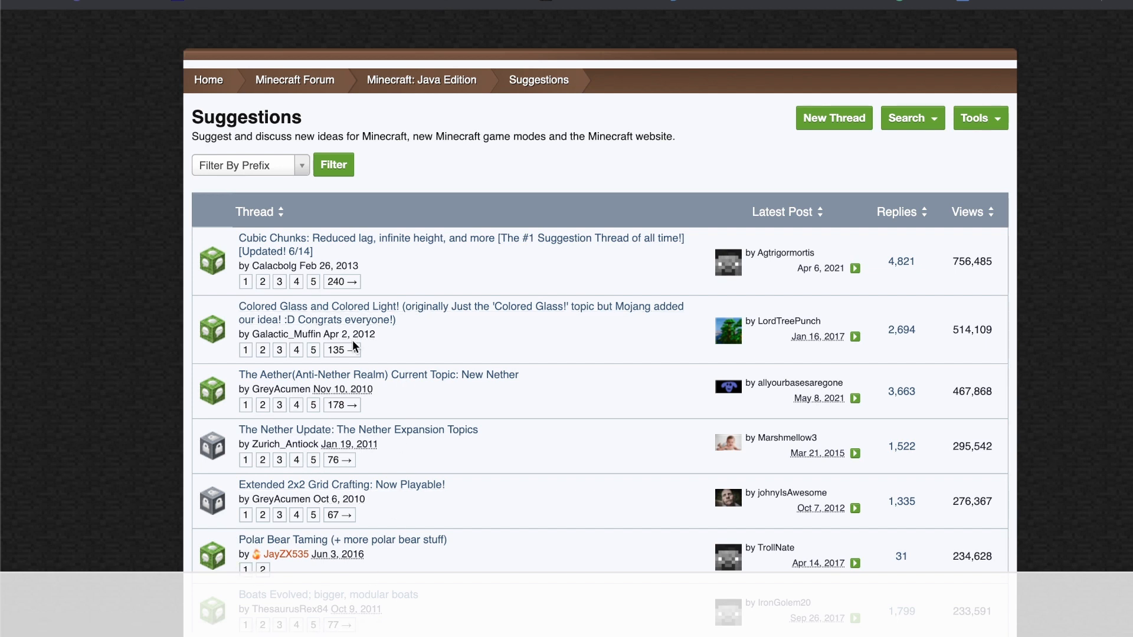
mouse_move(541, 277)
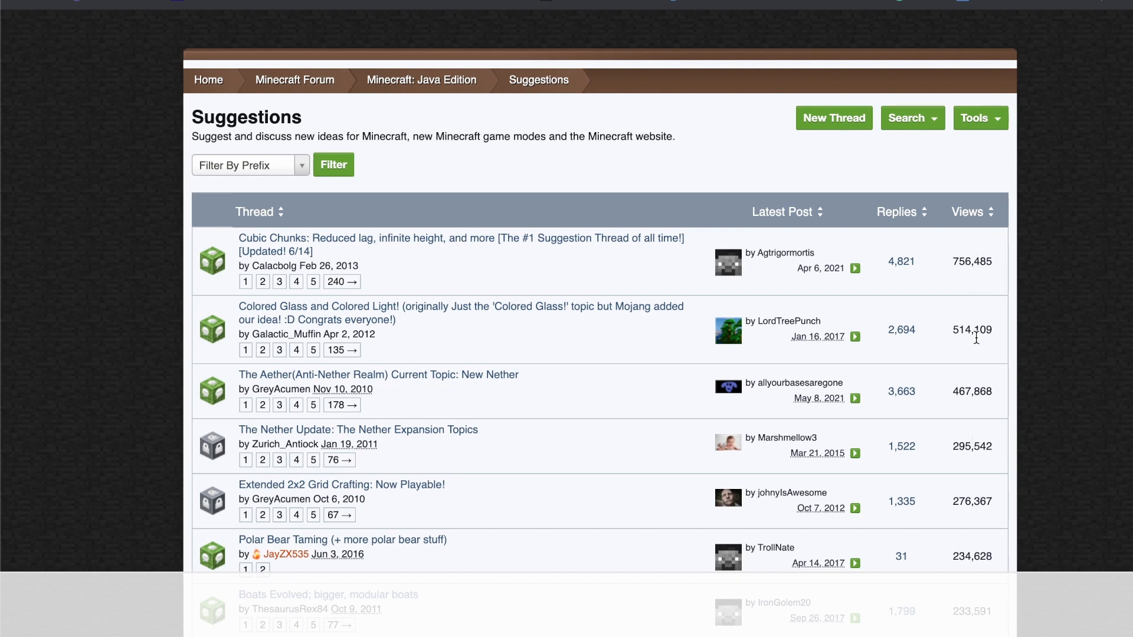
mouse_move(1117, 340)
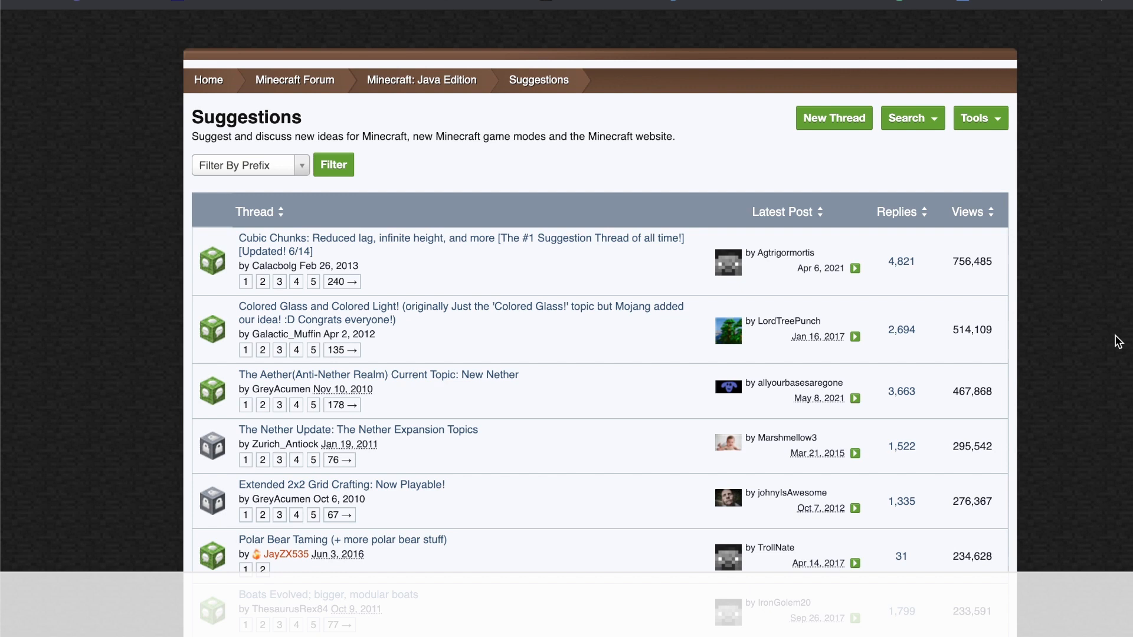
mouse_move(977, 297)
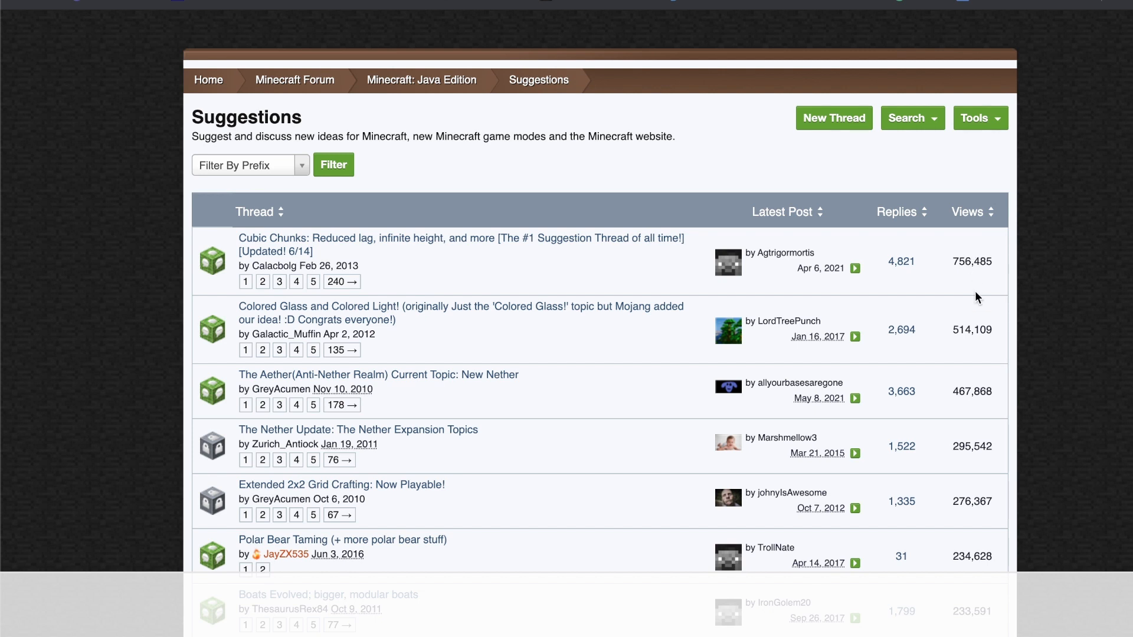
scroll("down", 3)
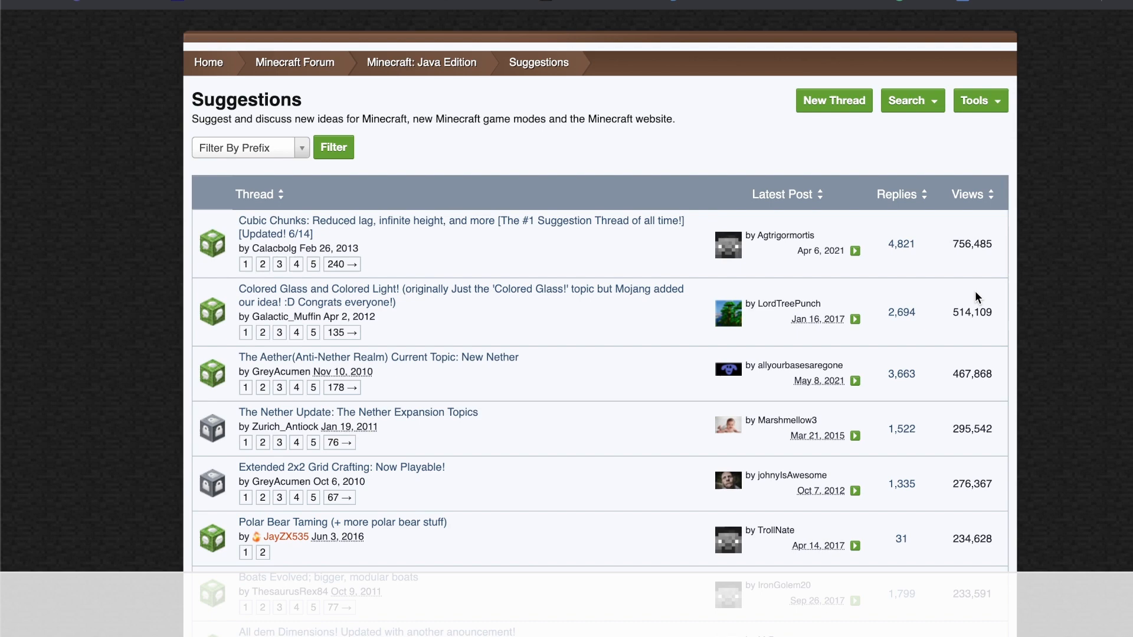
scroll("down", 3)
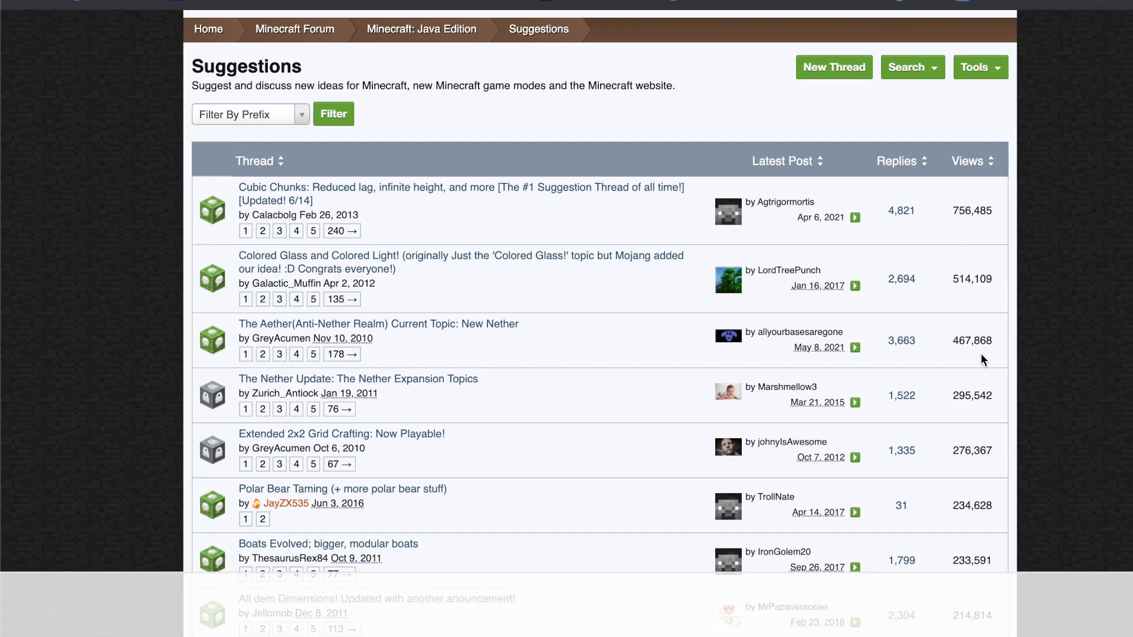
mouse_move(972, 384)
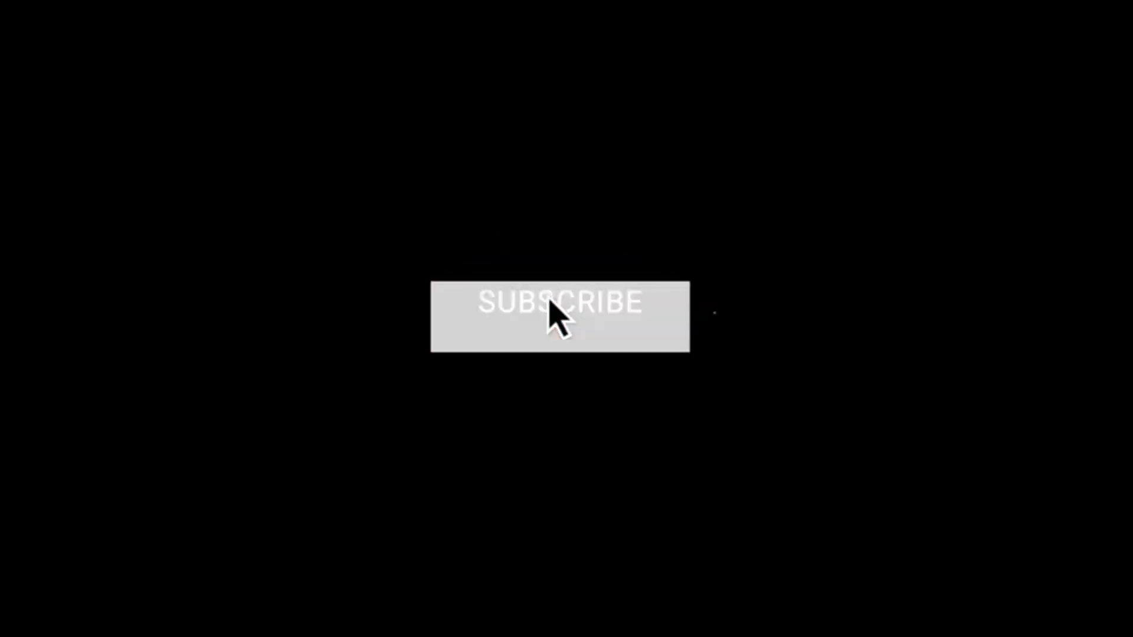
left_click(554, 313)
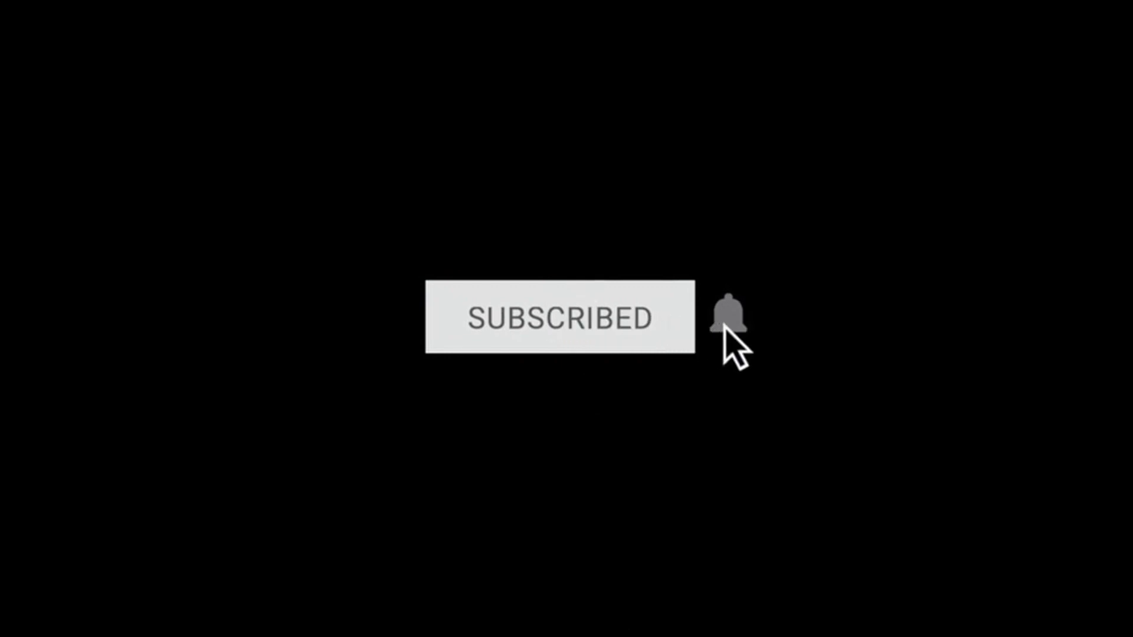
left_click(727, 319)
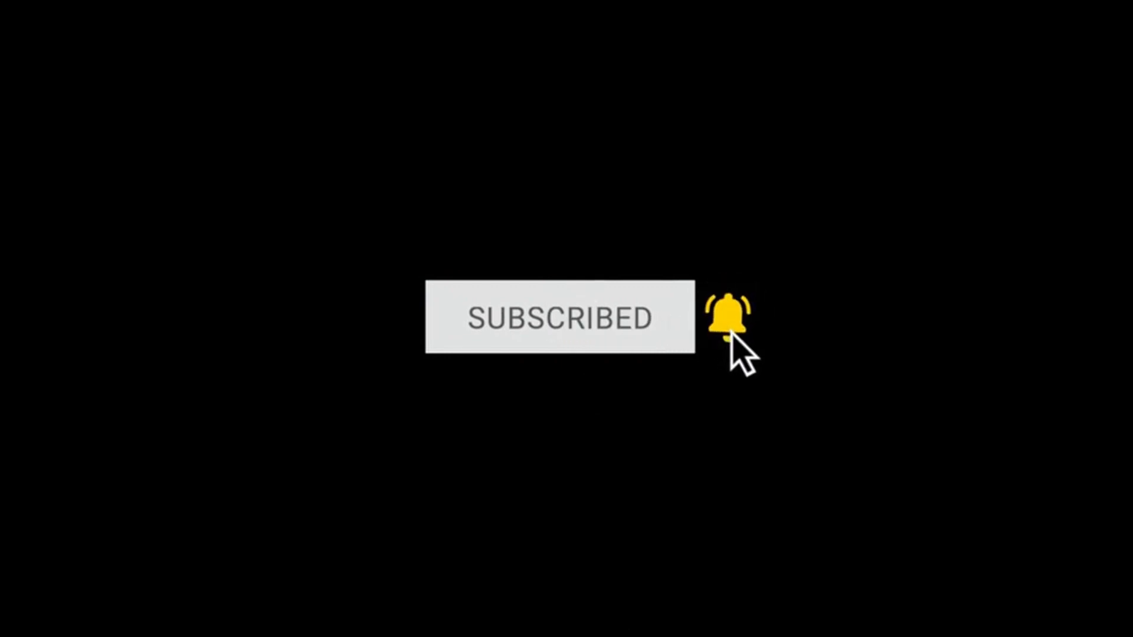